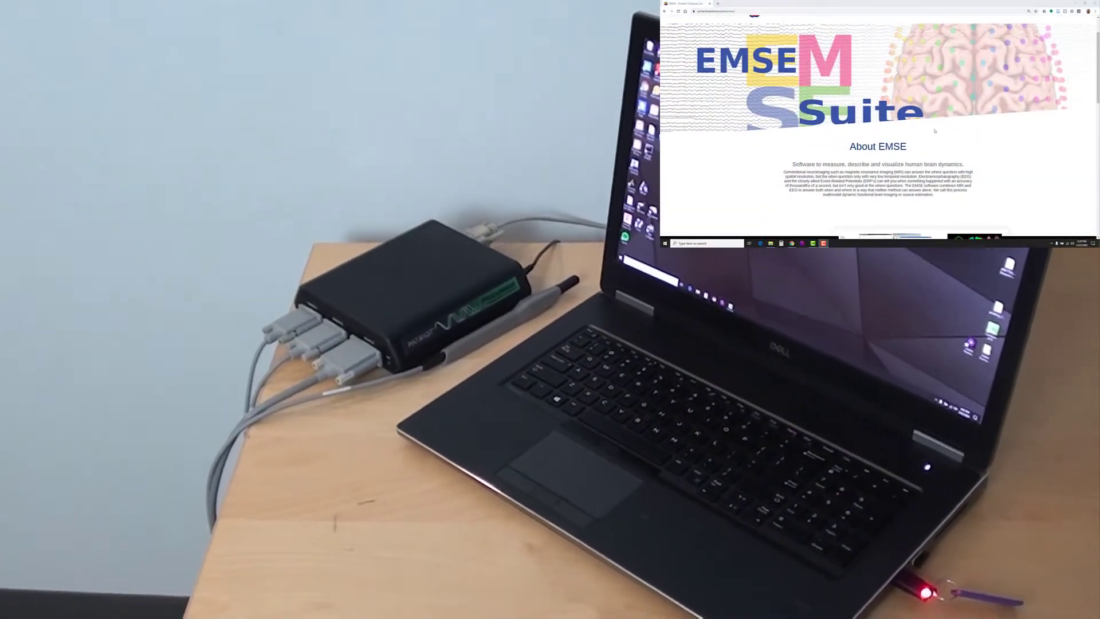
Step: Scroll the EMSE Suite homepage down to the EMSE Modules section
{"action": "scroll", "scroll_direction": "down", "scroll_amount": 3}
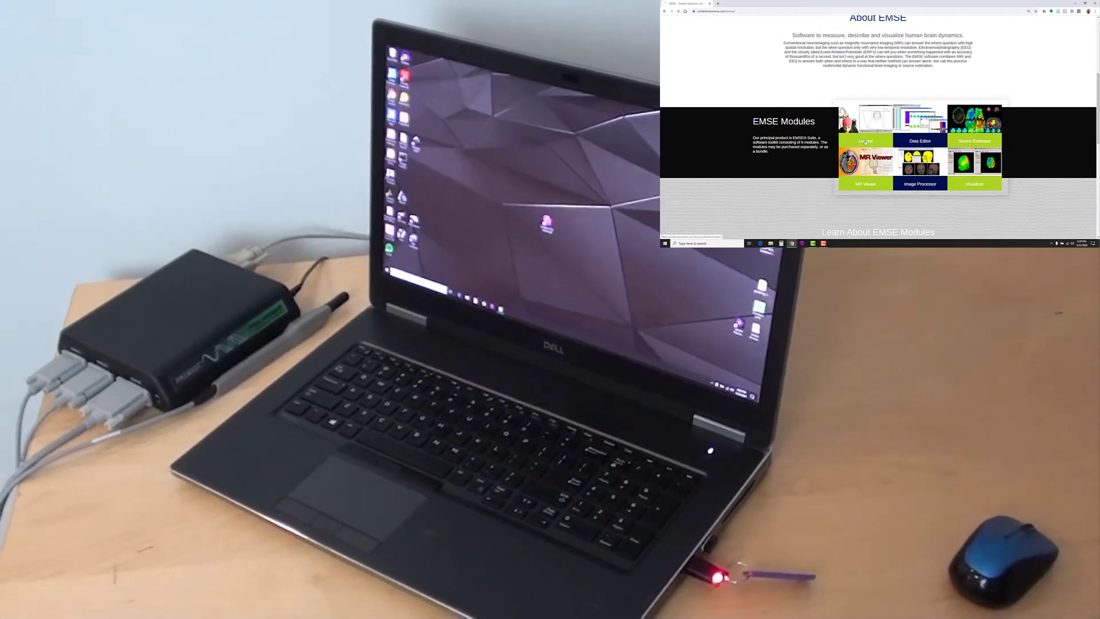
{"action": "left_click", "coordinate": [865, 140]}
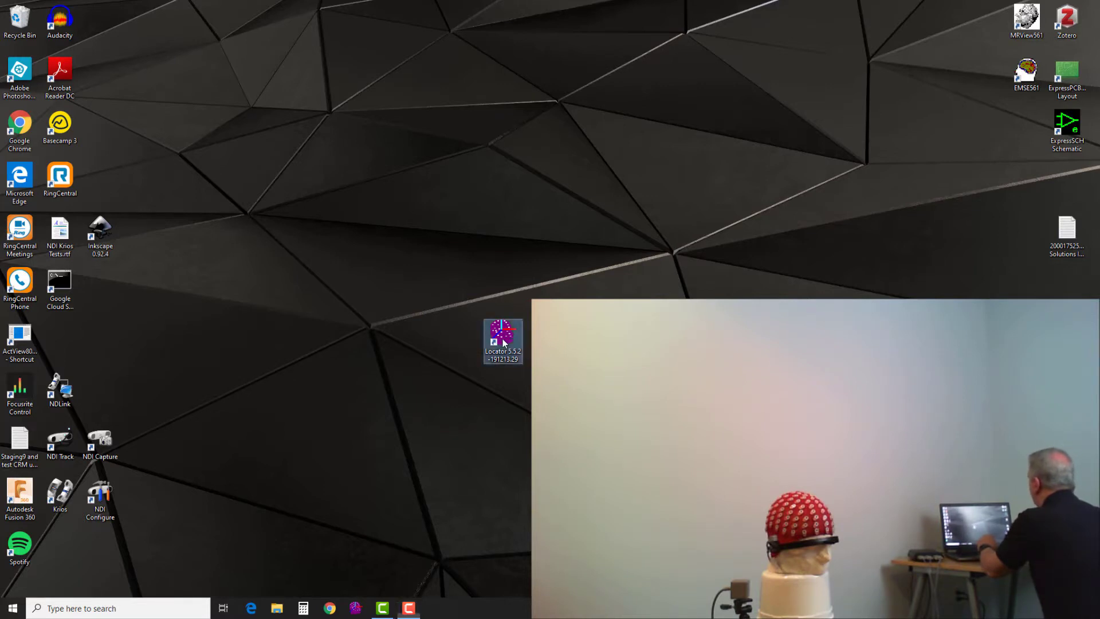
Step: Start Locator from the desktop shortcut and show the Setup menu's hemisphere of operation choices
{"action": "double_click", "coordinate": [502, 340]}
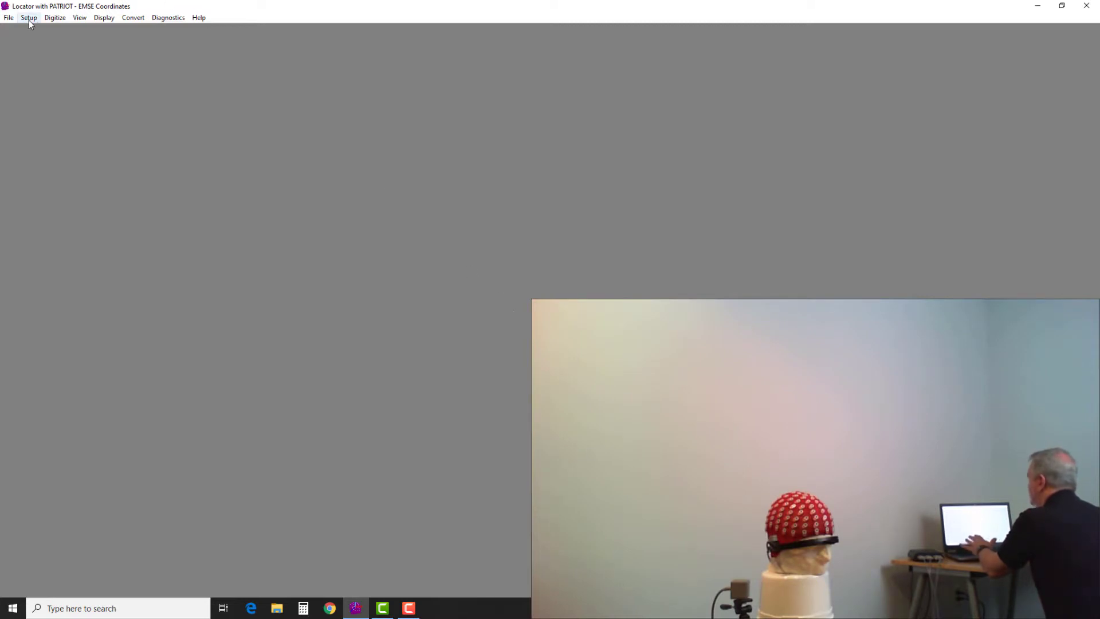
{"action": "left_click", "coordinate": [28, 17]}
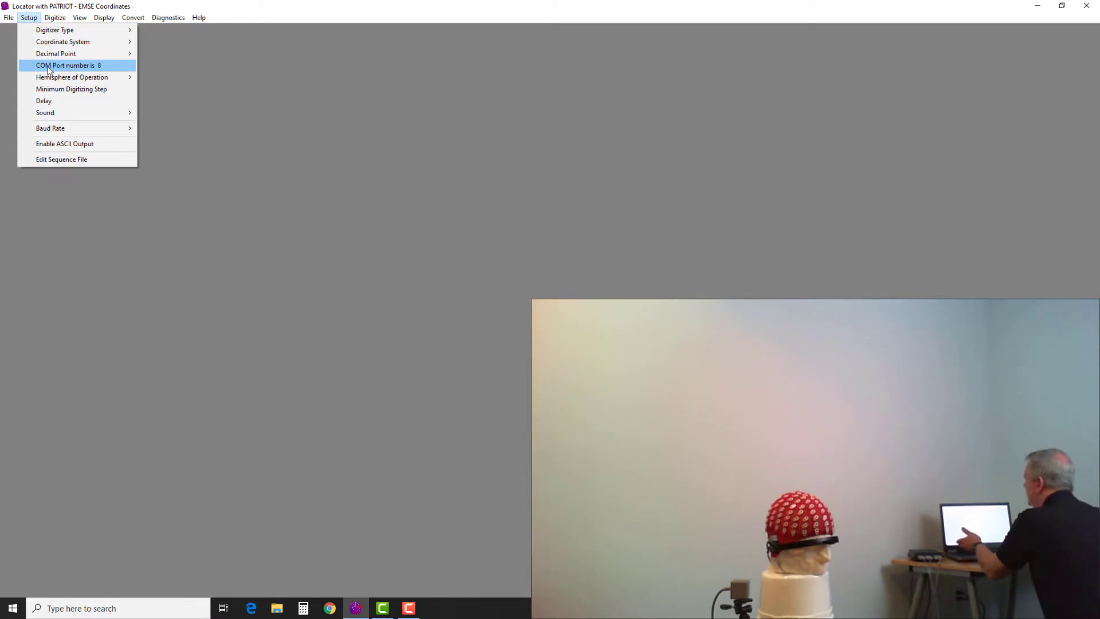
{"action": "mouse_move", "coordinate": [71, 77]}
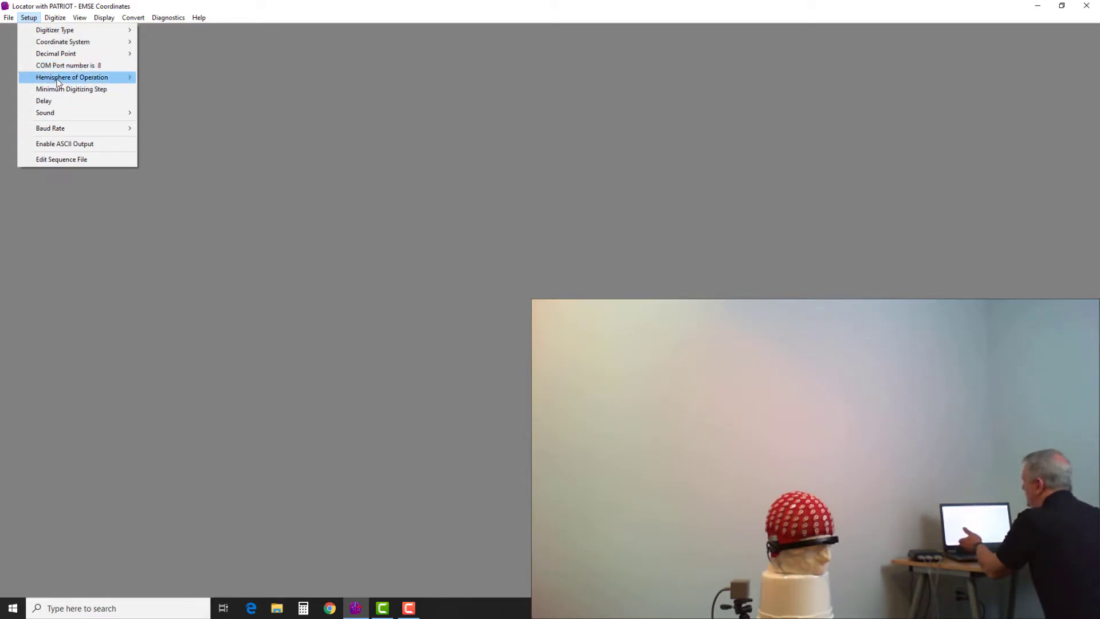
{"action": "left_click", "coordinate": [71, 76]}
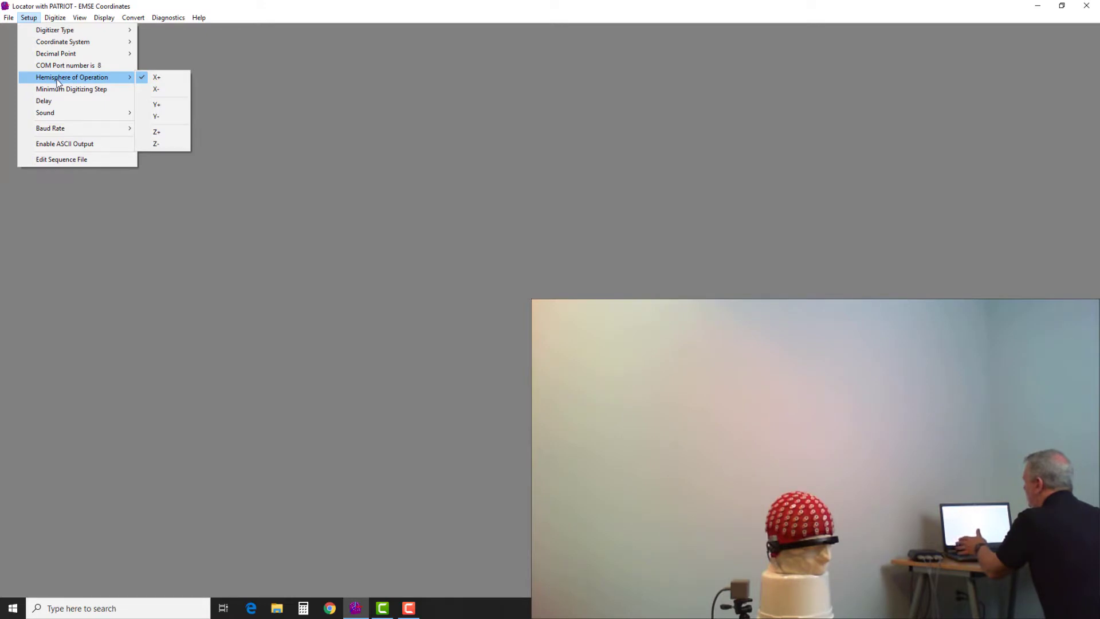
{"action": "mouse_move", "coordinate": [68, 113]}
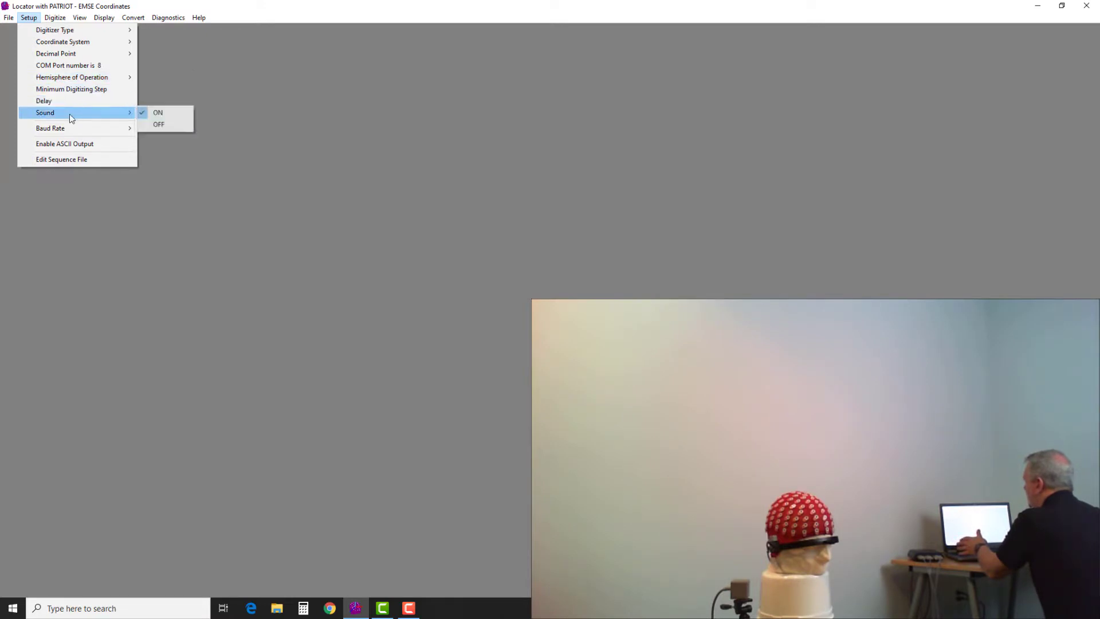
{"action": "mouse_move", "coordinate": [65, 143]}
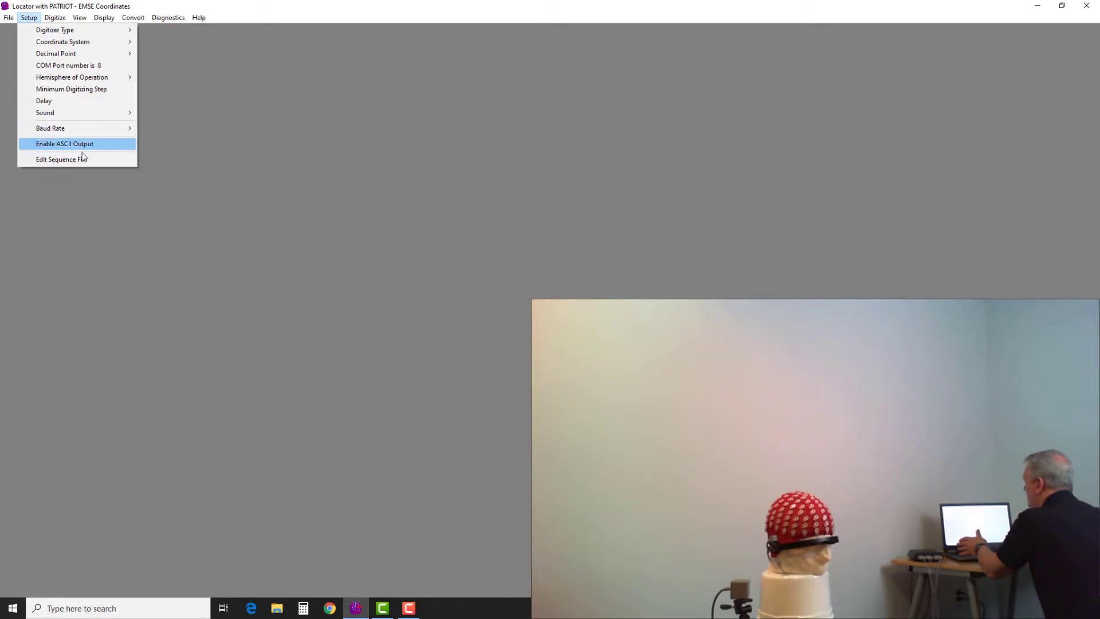
{"action": "mouse_move", "coordinate": [62, 159]}
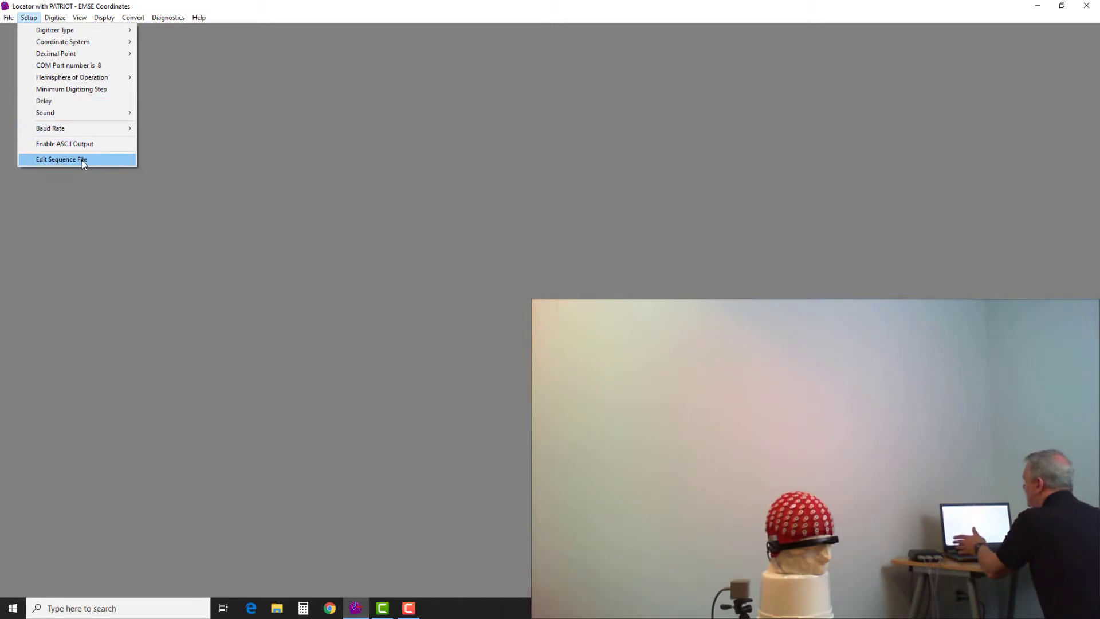
Step: Load the EMSE-Biosemi-128.seq sequence file from the Data folder via Setup > Edit Sequence File
{"action": "left_click", "coordinate": [8, 17]}
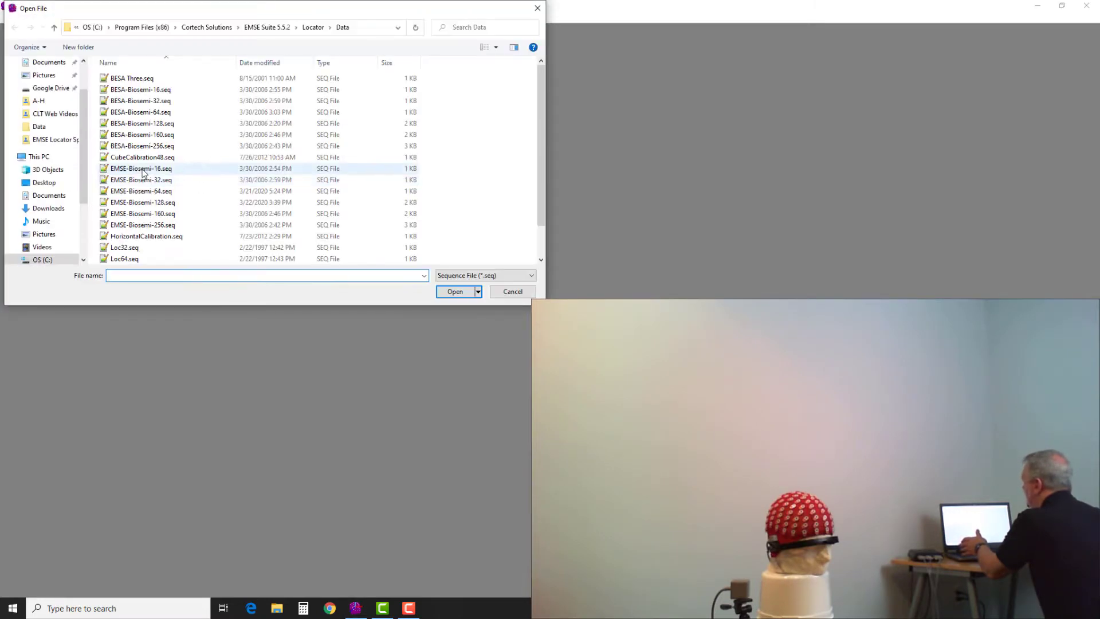
{"action": "left_click", "coordinate": [140, 180]}
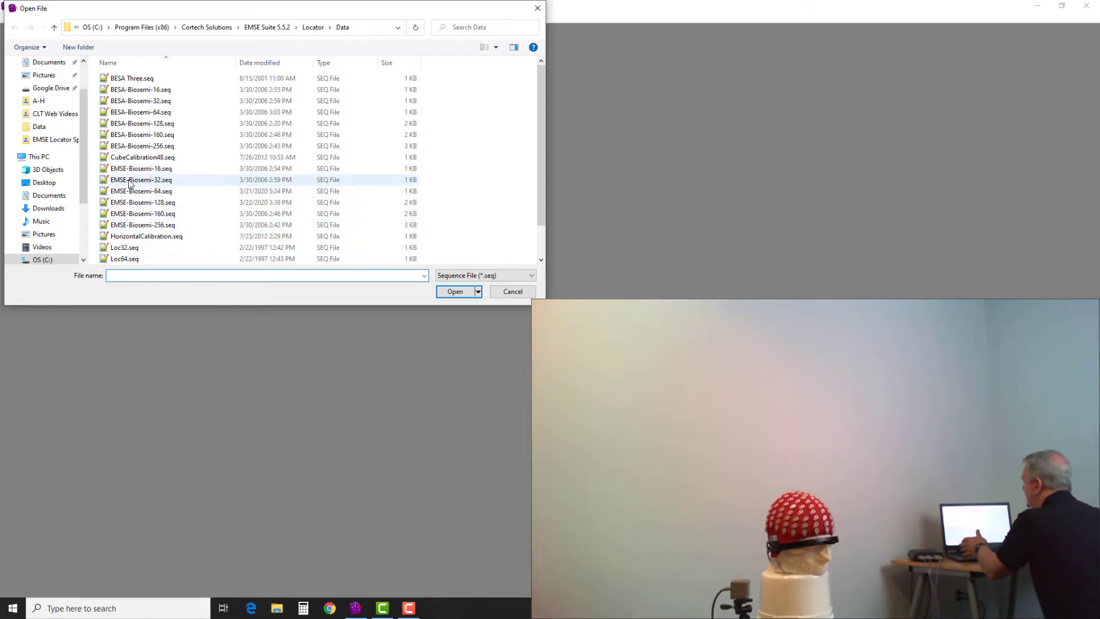
{"action": "mouse_move", "coordinate": [139, 180]}
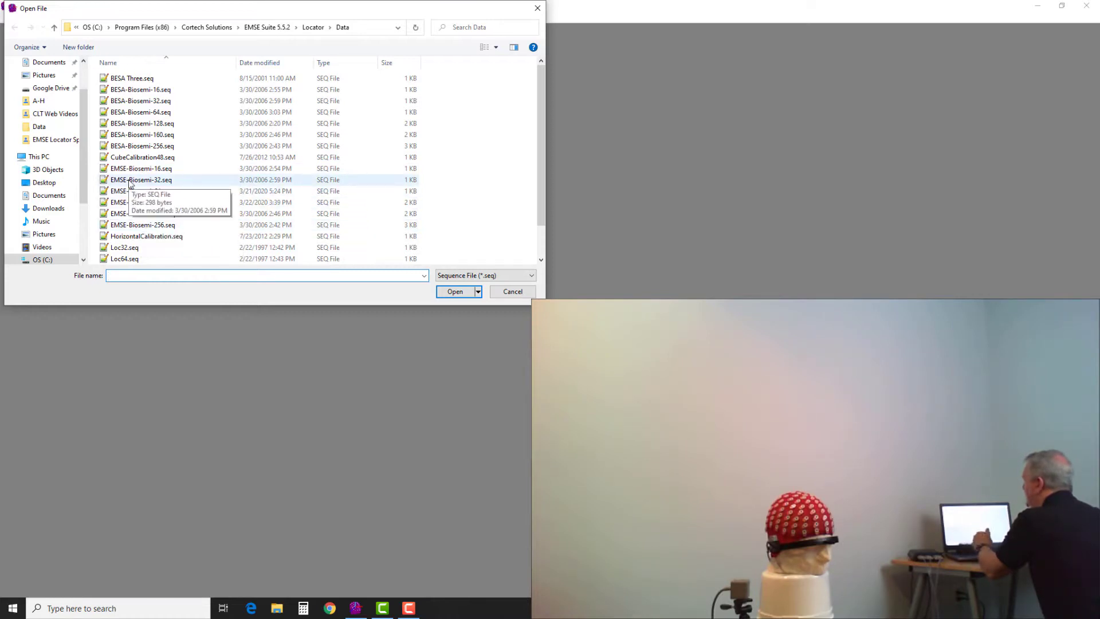
{"action": "left_click", "coordinate": [143, 202]}
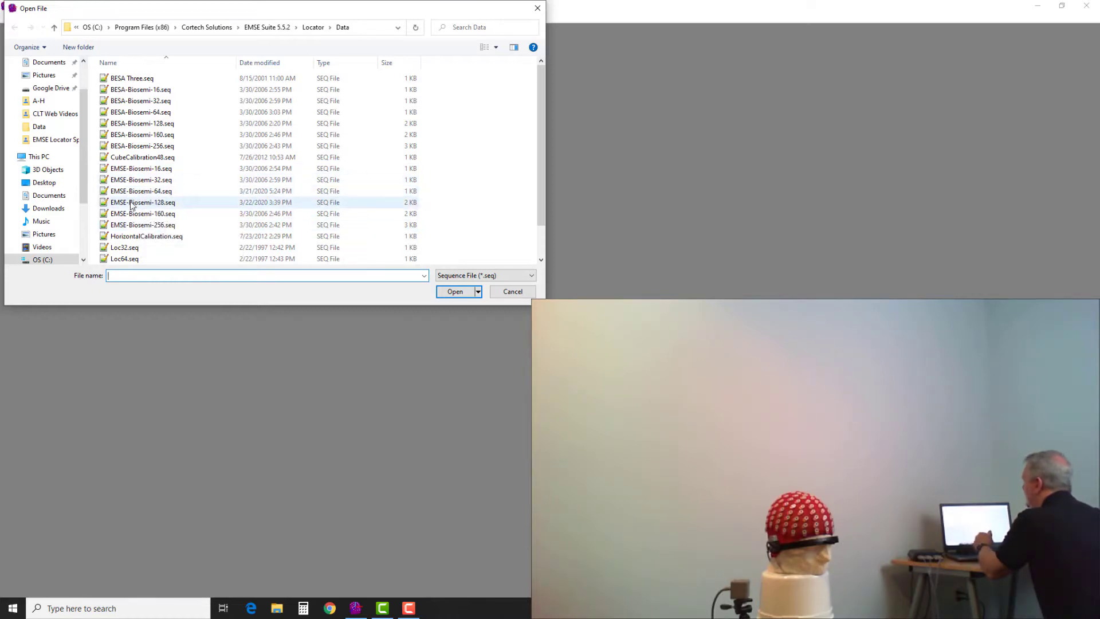
{"action": "left_click", "coordinate": [142, 202]}
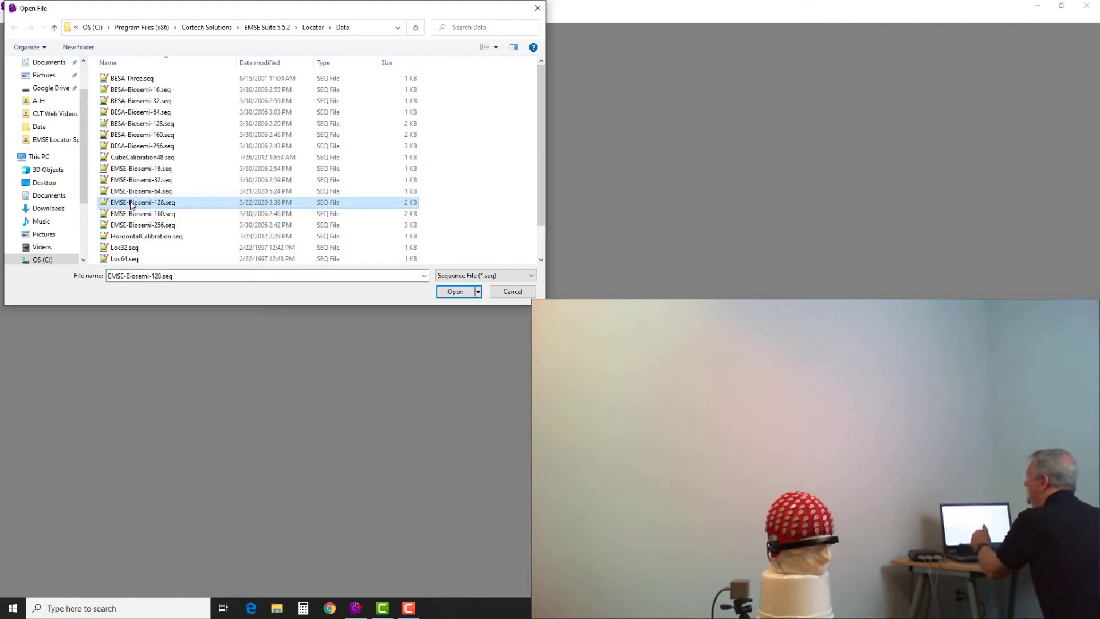
{"action": "mouse_move", "coordinate": [458, 325]}
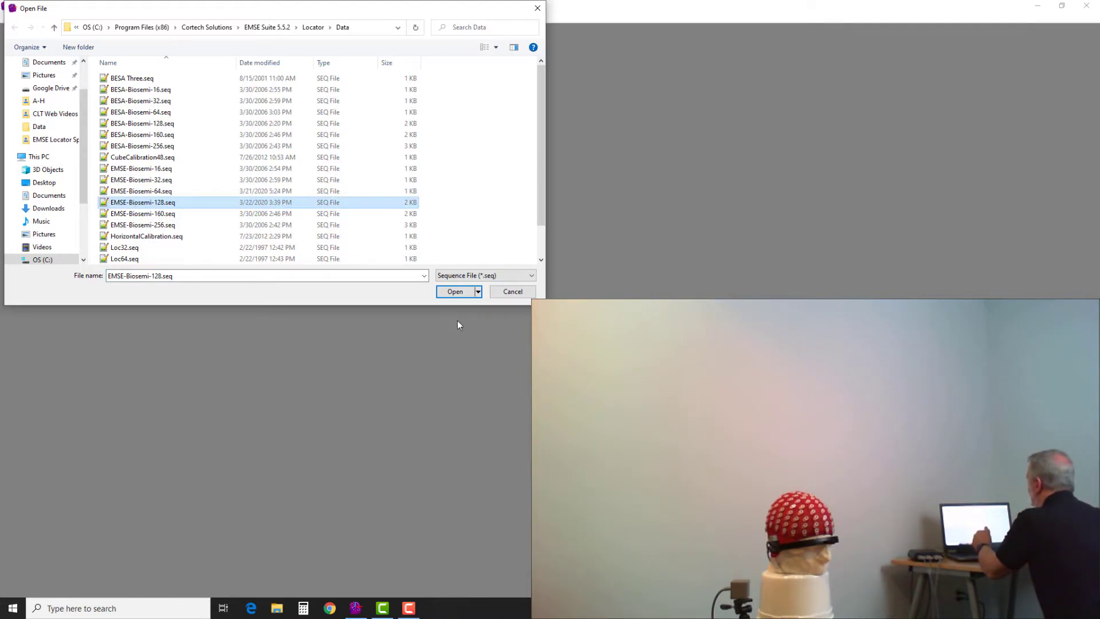
{"action": "left_click", "coordinate": [453, 291]}
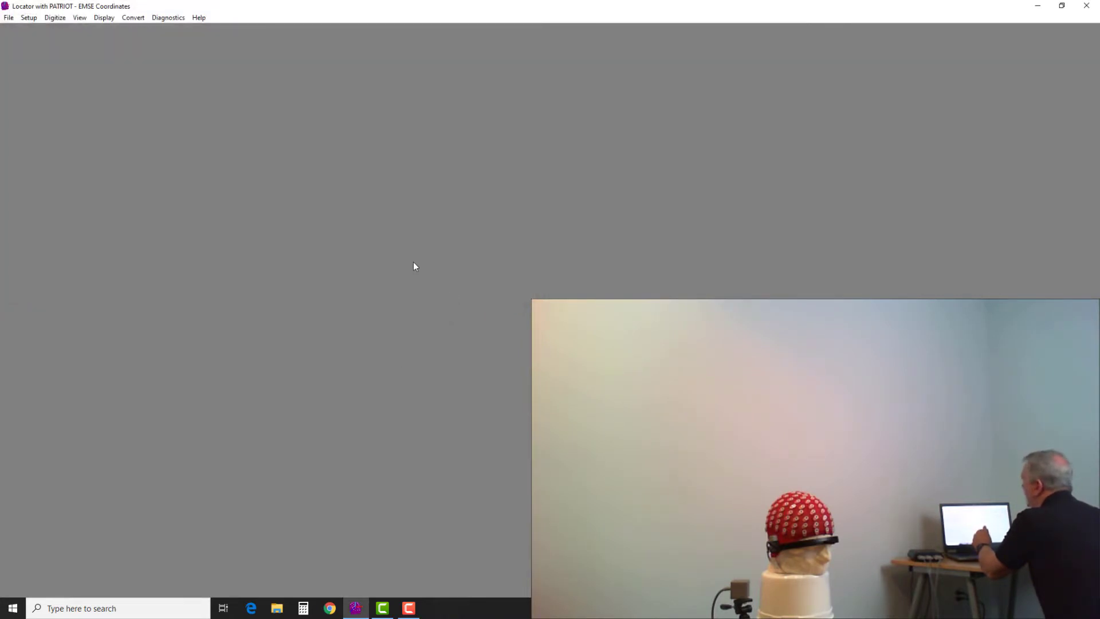
{"action": "left_click", "coordinate": [55, 17]}
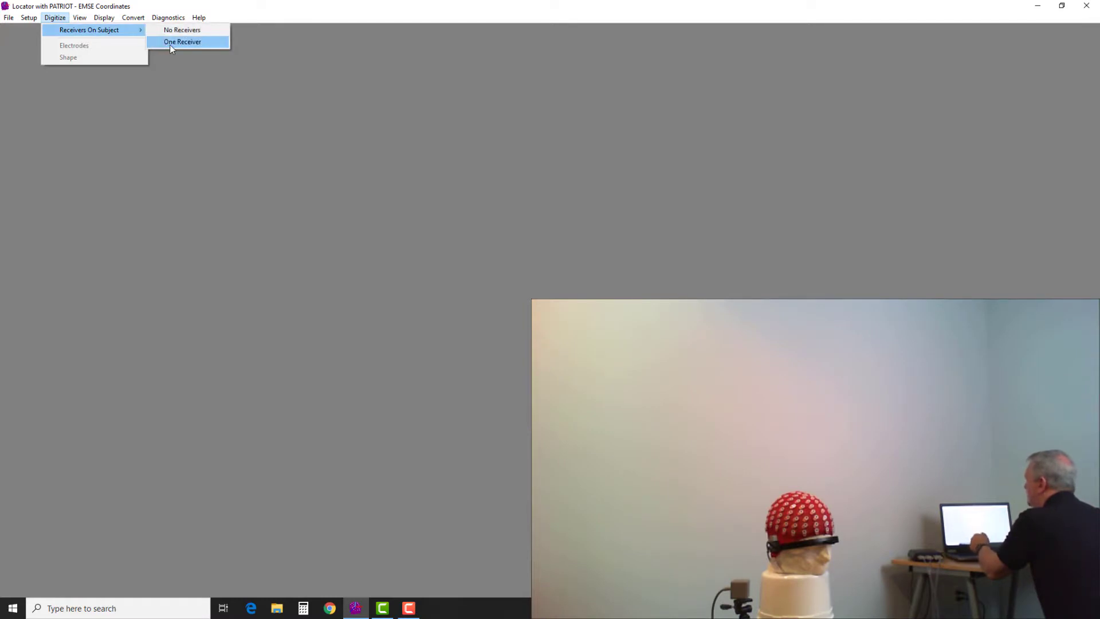
Step: Choose one receiver on the subject and begin digitizing electrodes
{"action": "left_click", "coordinate": [182, 42]}
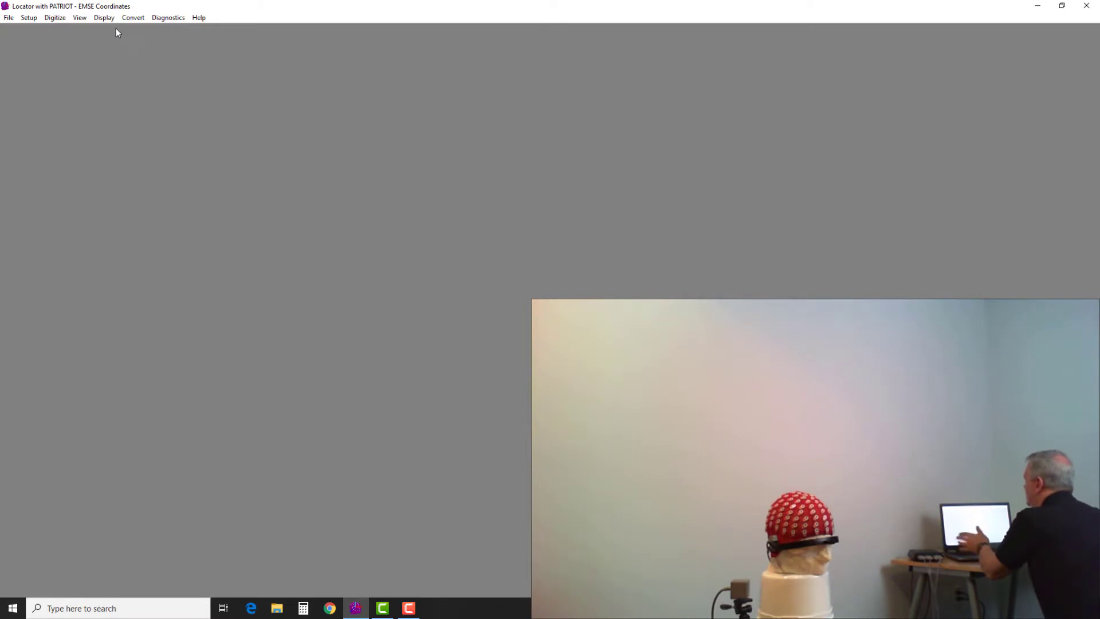
{"action": "left_click", "coordinate": [55, 17]}
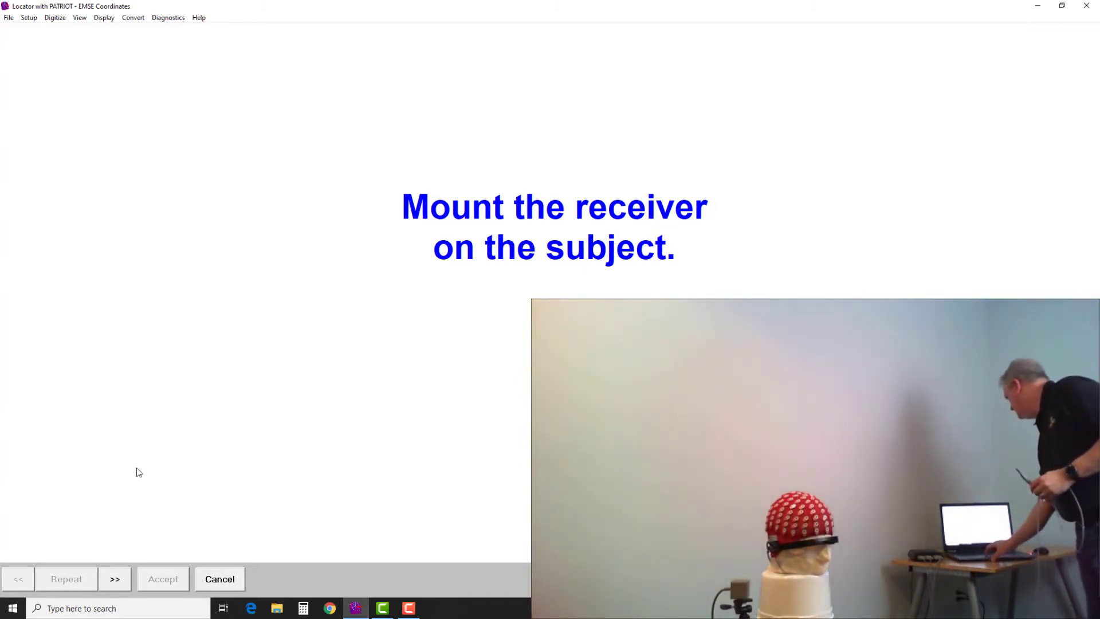
{"action": "left_click", "coordinate": [115, 579]}
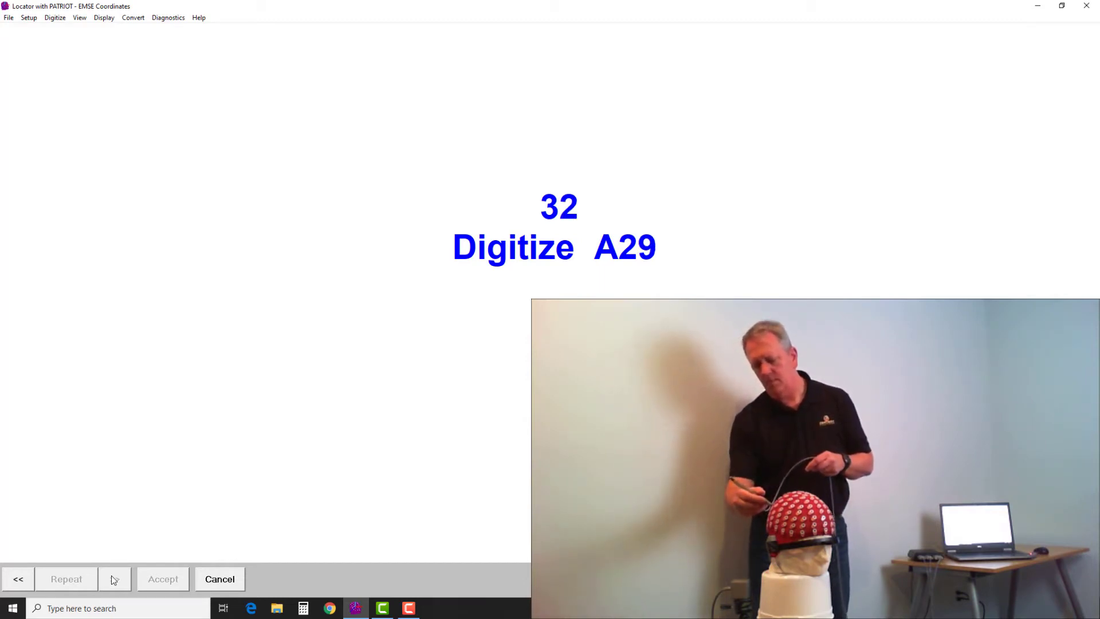
Step: Advance stylus digitizing through electrode A29, point 32
{"action": "left_click", "coordinate": [163, 578]}
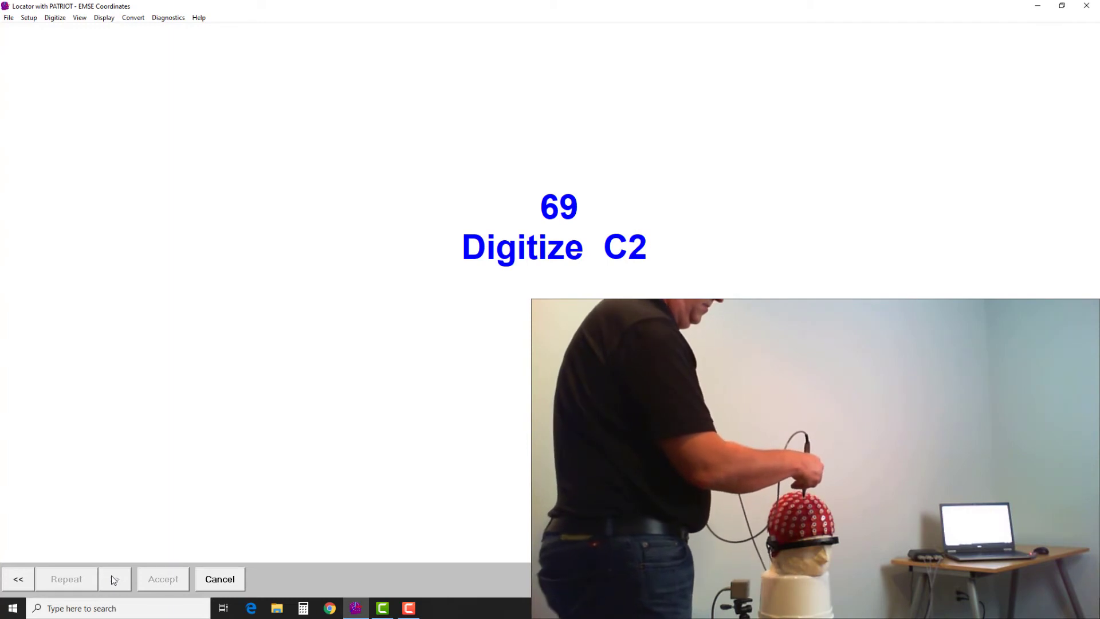
Step: Digitize the C-group electrodes C2 through C24 as prompted
{"action": "left_click", "coordinate": [162, 579]}
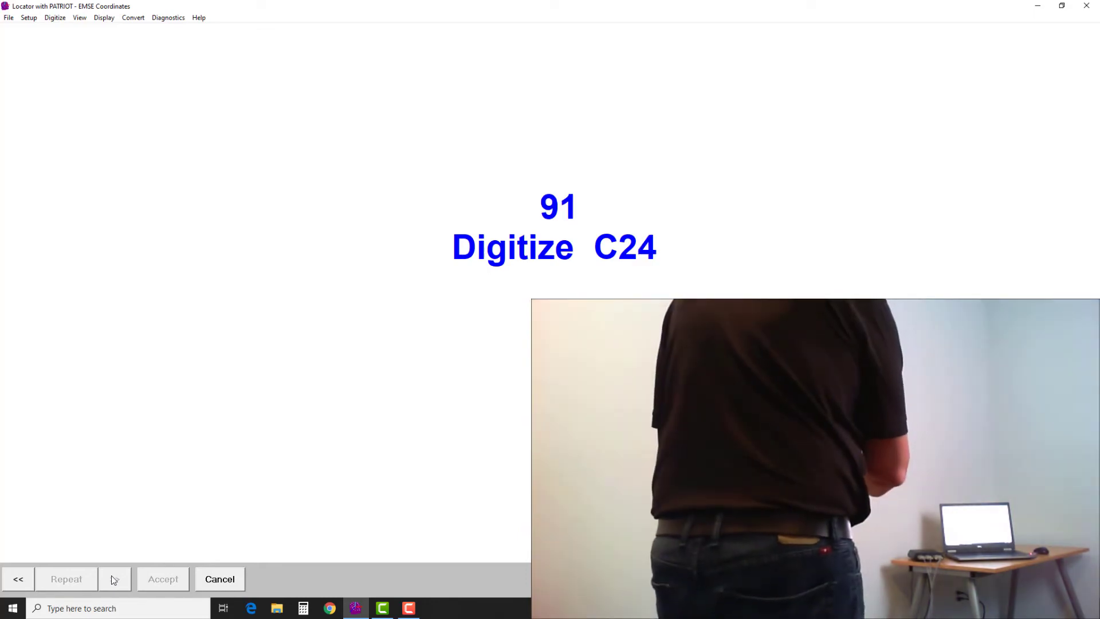
{"action": "left_click", "coordinate": [163, 578]}
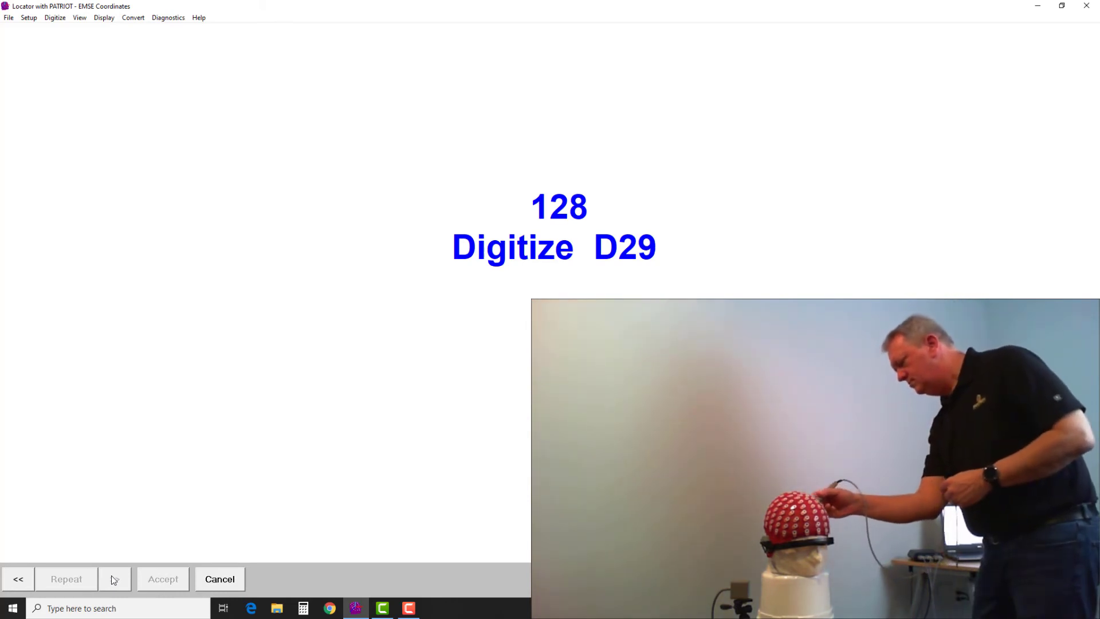
Step: Digitize the remaining electrodes through D29 so the 3D electrode display appears
{"action": "left_click", "coordinate": [161, 579]}
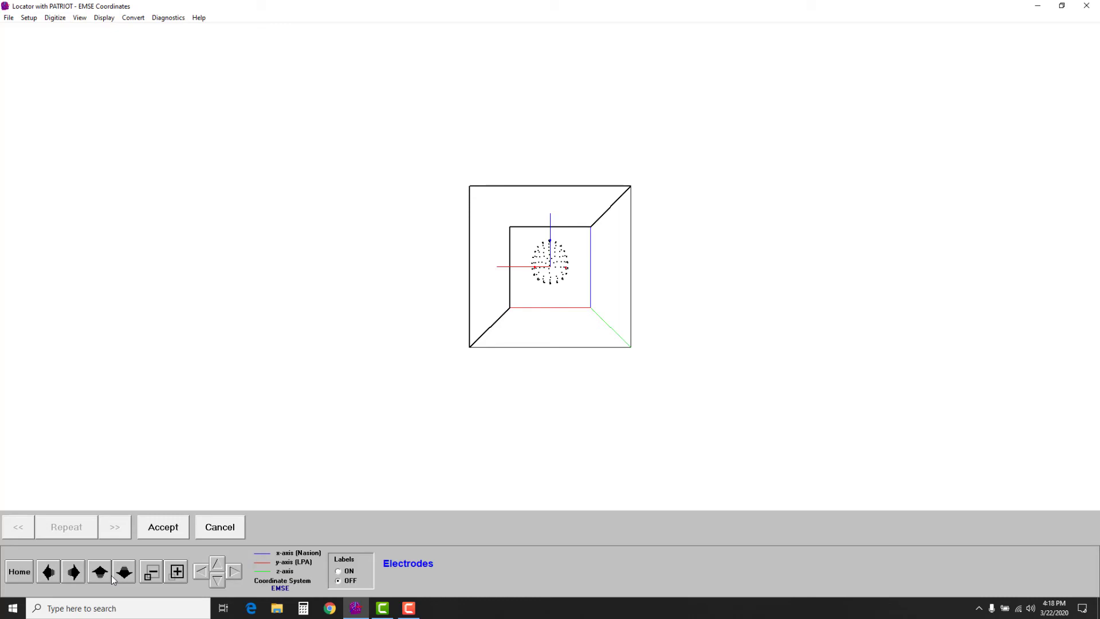
{"action": "mouse_move", "coordinate": [200, 586]}
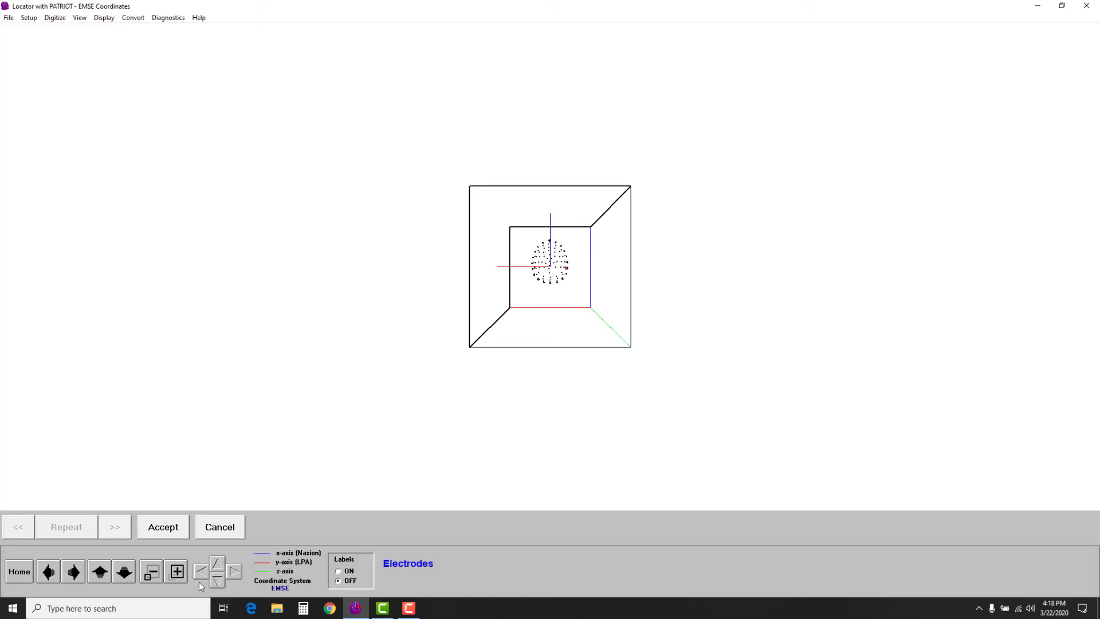
Step: Zoom into the electrode cloud and rotate it to a side view of the head shape
{"action": "left_click", "coordinate": [177, 570]}
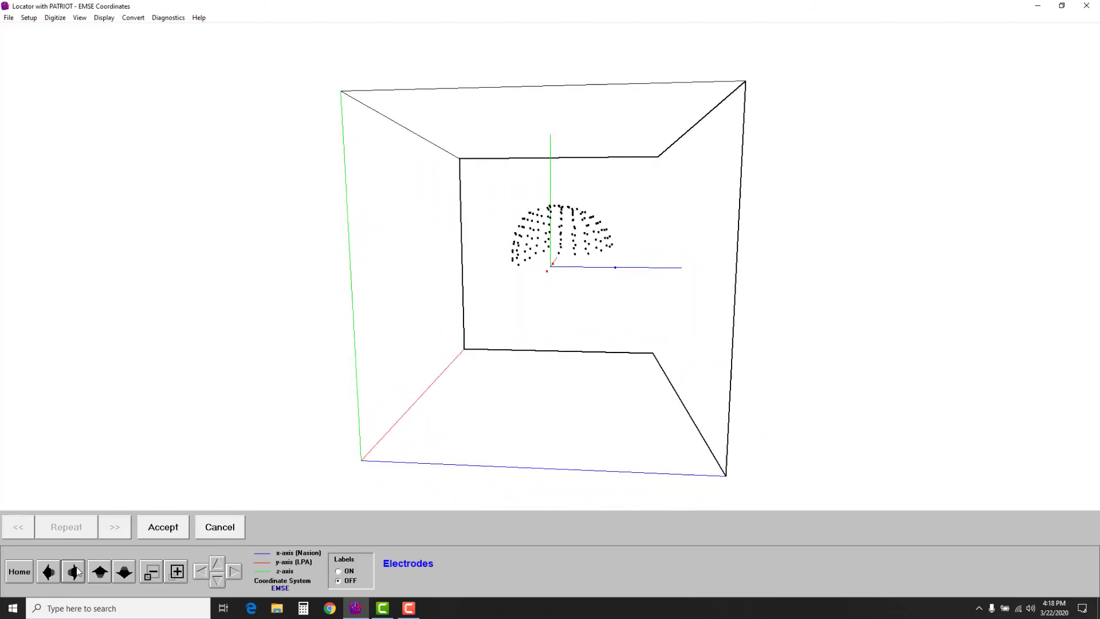
{"action": "left_click", "coordinate": [339, 571]}
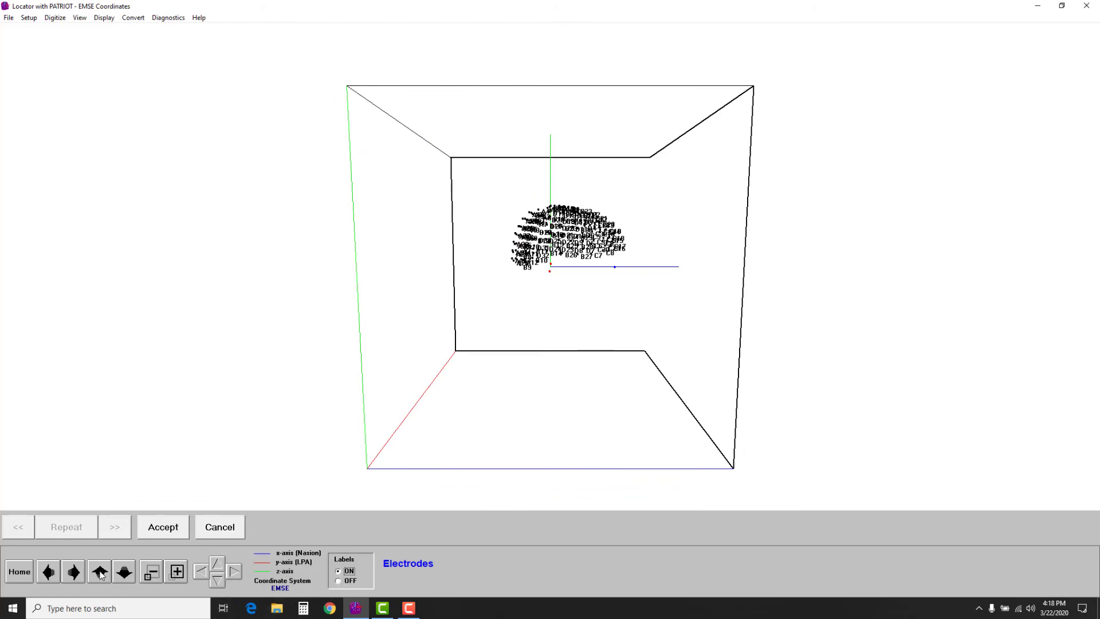
Step: Tilt the labelled electrode cloud to a top-down view and zoom in close
{"action": "left_click", "coordinate": [177, 571]}
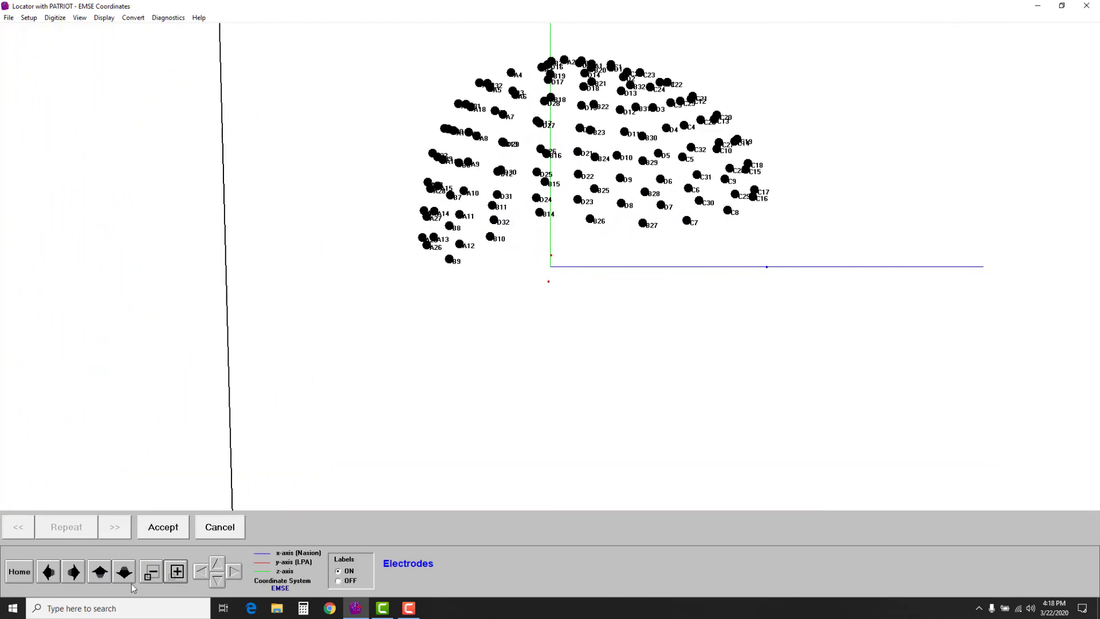
{"action": "left_click", "coordinate": [123, 571]}
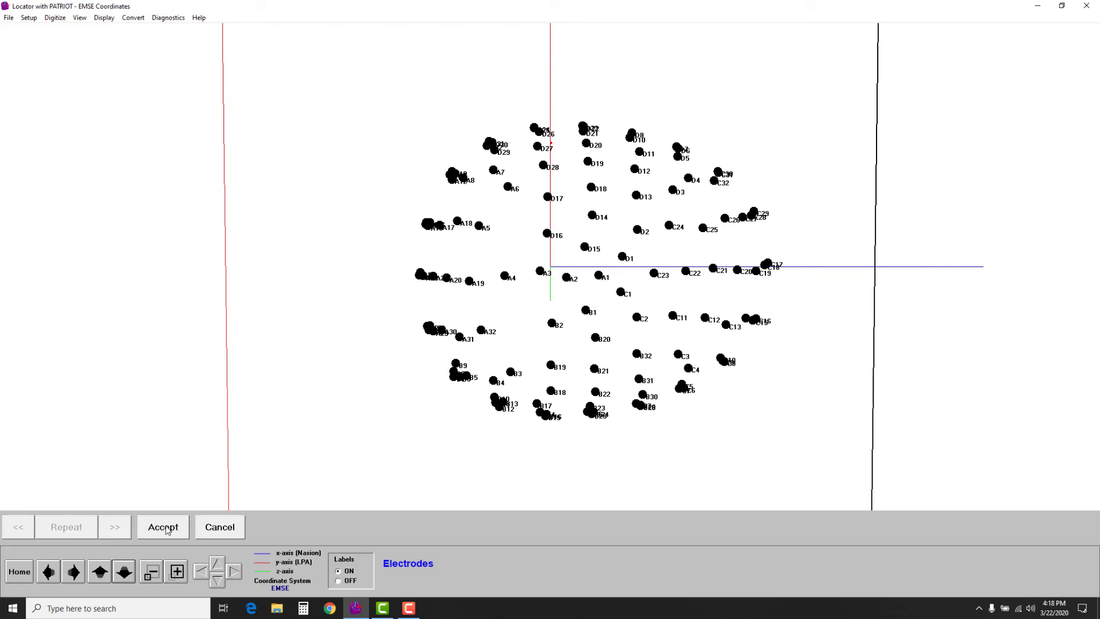
Step: Accept the digitized positions and decline shape digitization, reaching the Save File As dialog
{"action": "left_click", "coordinate": [161, 527]}
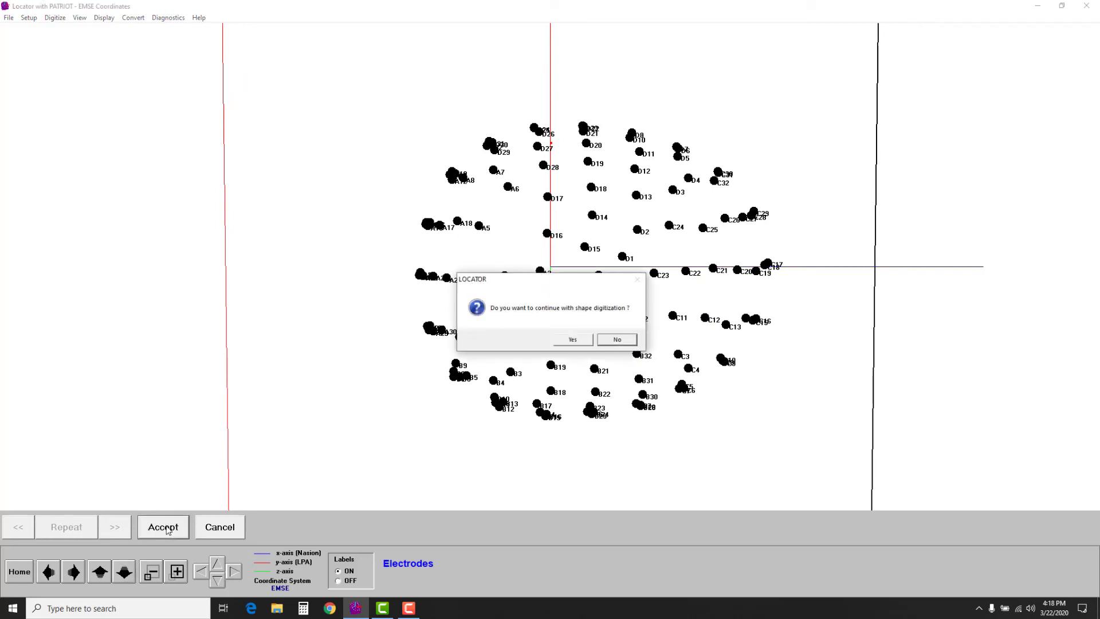
{"action": "mouse_move", "coordinate": [653, 283]}
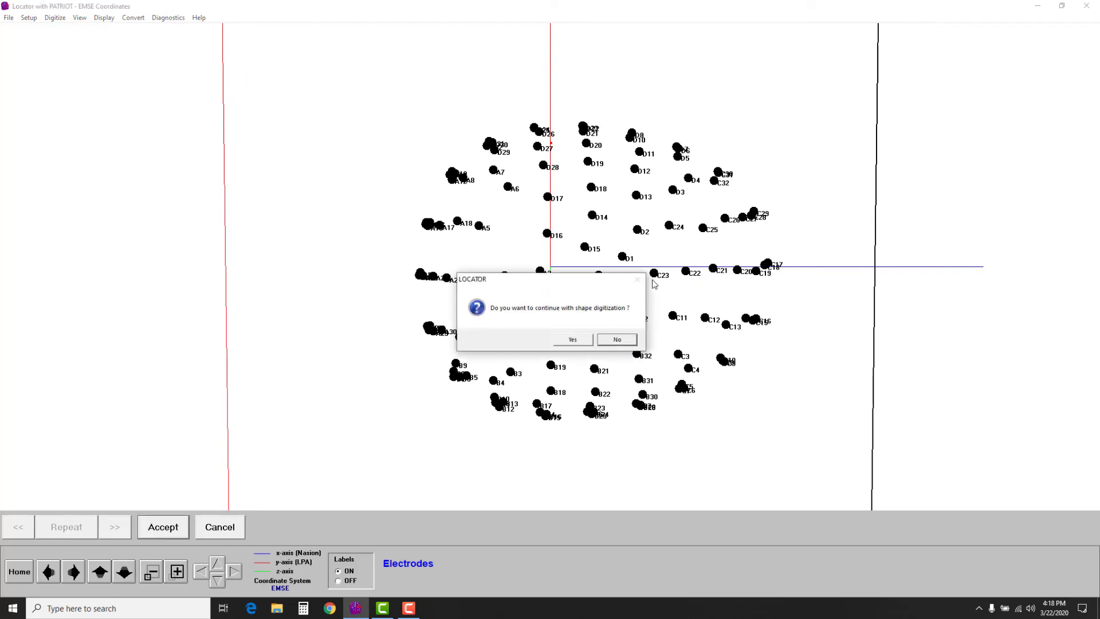
{"action": "mouse_move", "coordinate": [628, 207]}
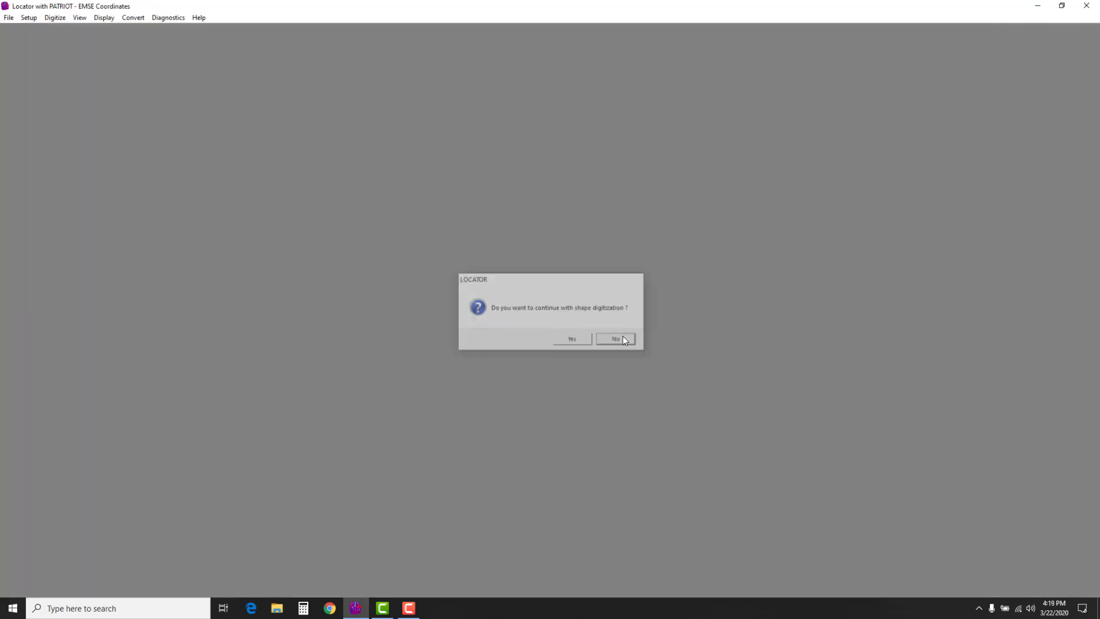
{"action": "left_click", "coordinate": [616, 339]}
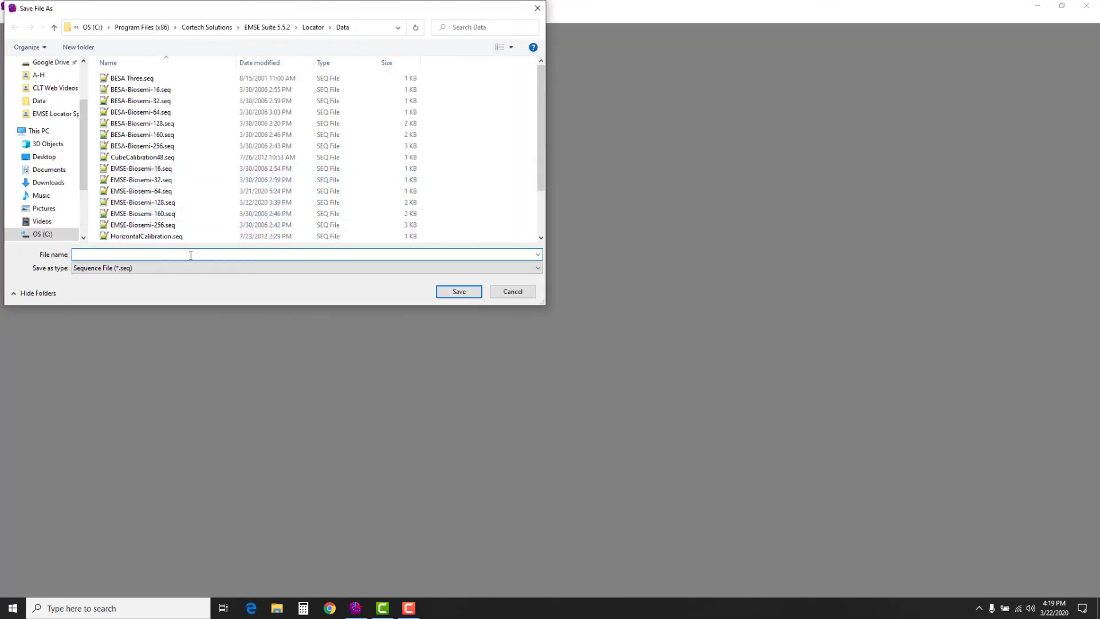
Step: Save the coordinates to the Desktop as 'Biosemi 128 EMSE Coordinates'
{"action": "left_click", "coordinate": [304, 267]}
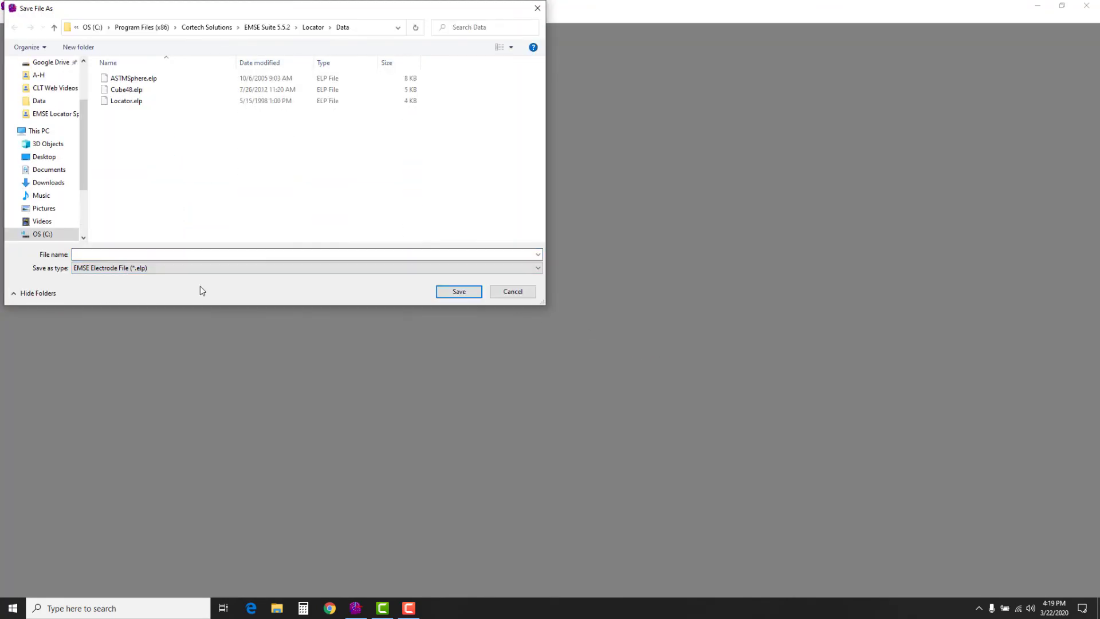
{"action": "mouse_move", "coordinate": [267, 26]}
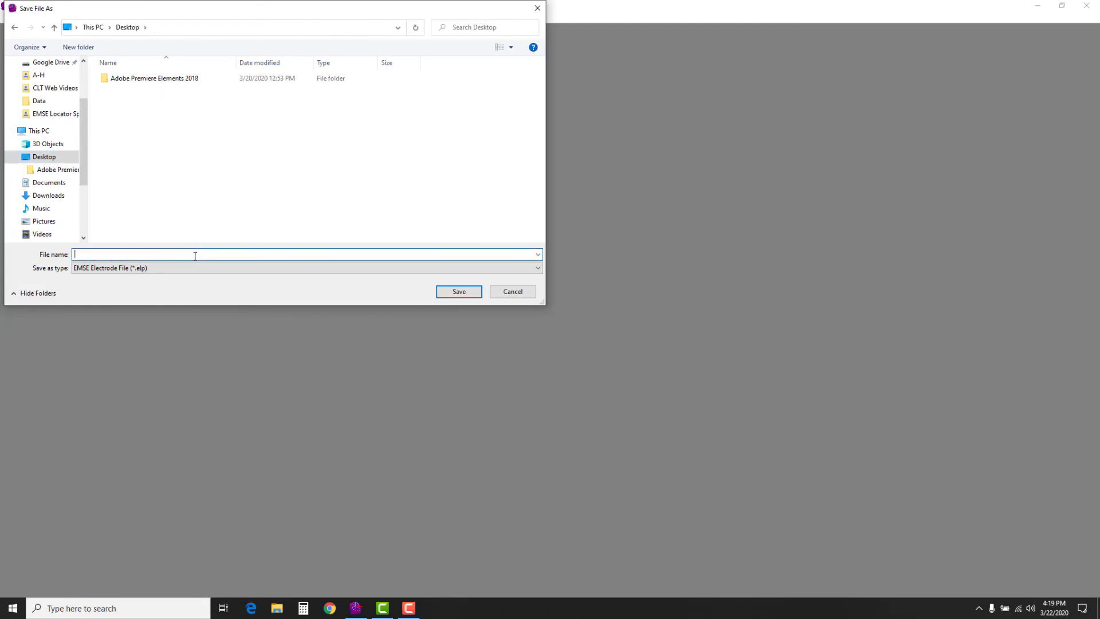
{"action": "type", "text": "Biosemi"}
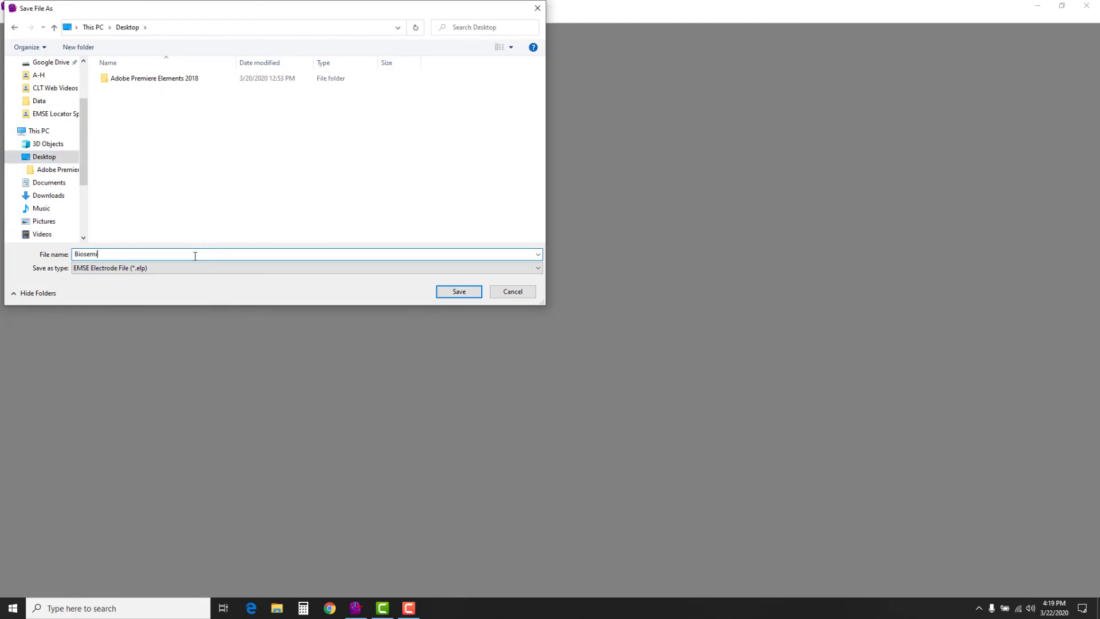
{"action": "type", "text": "128 EMSE Coordina"}
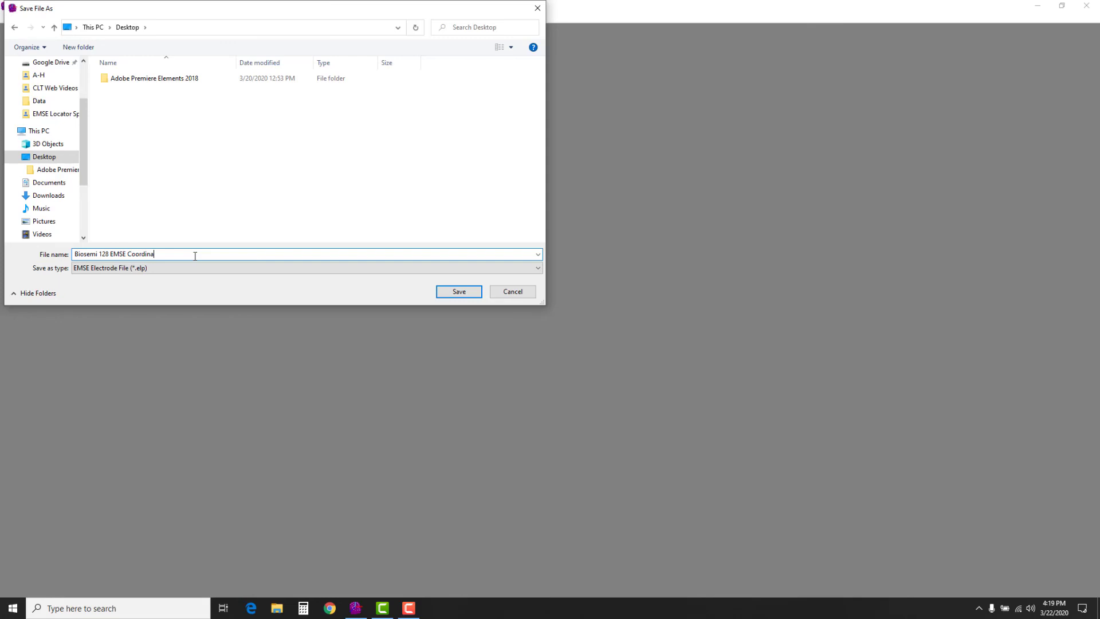
{"action": "left_click", "coordinate": [458, 291]}
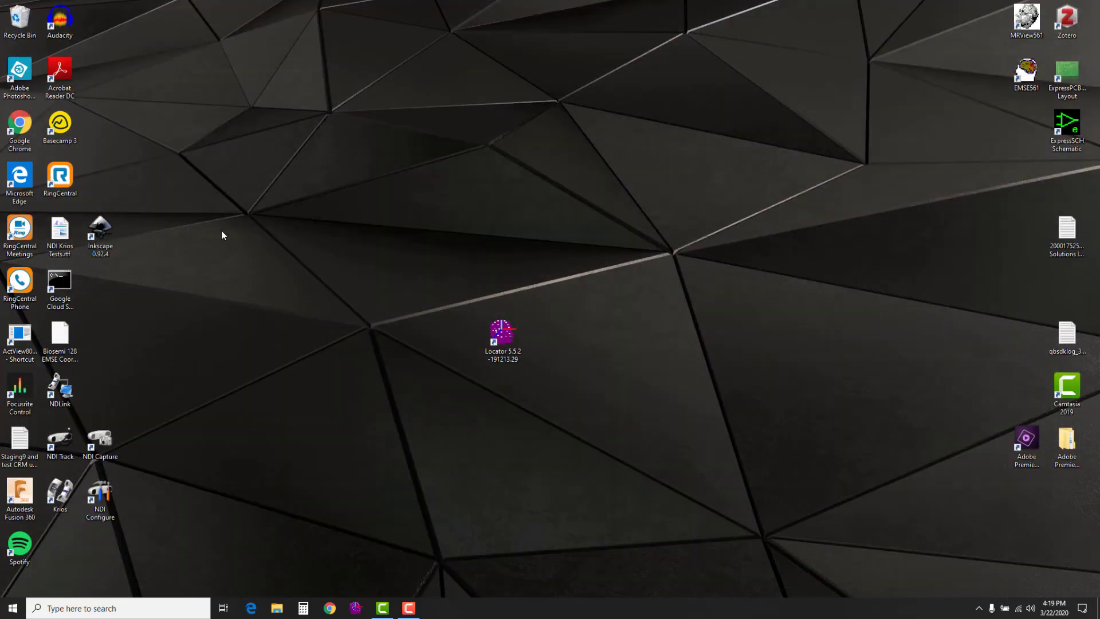
{"action": "mouse_move", "coordinate": [472, 317]}
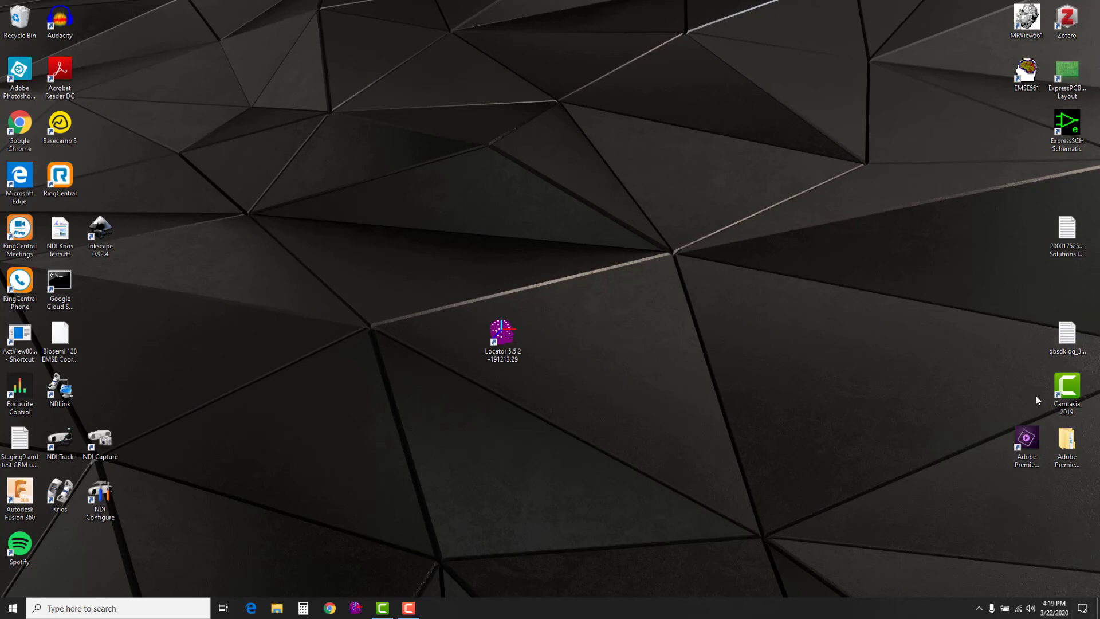
{"action": "mouse_move", "coordinate": [1008, 274]}
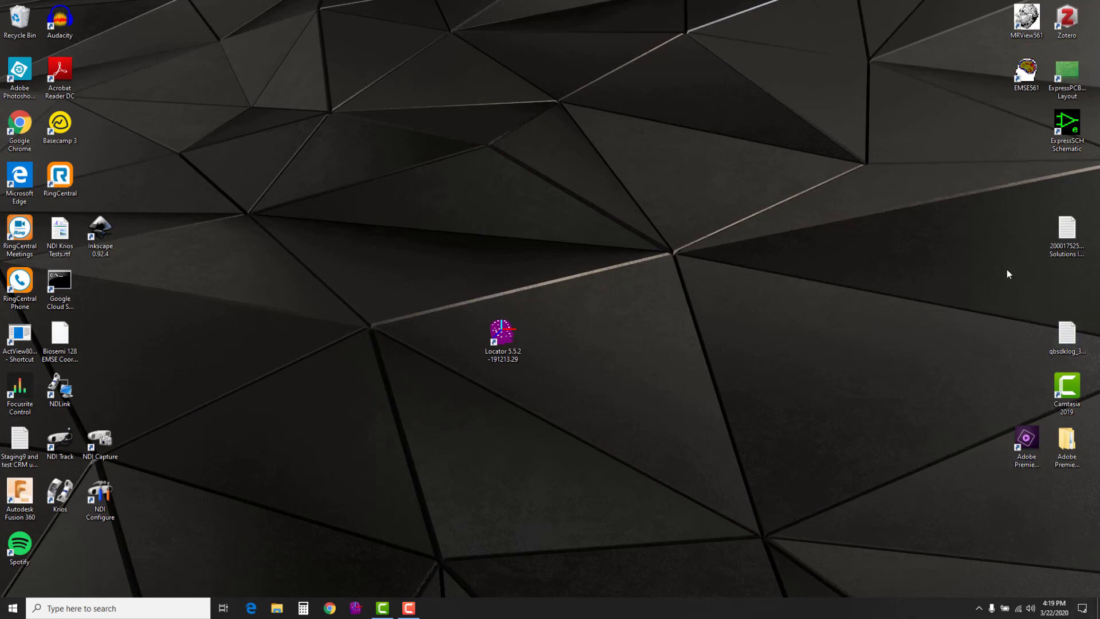
{"action": "mouse_move", "coordinate": [538, 298]}
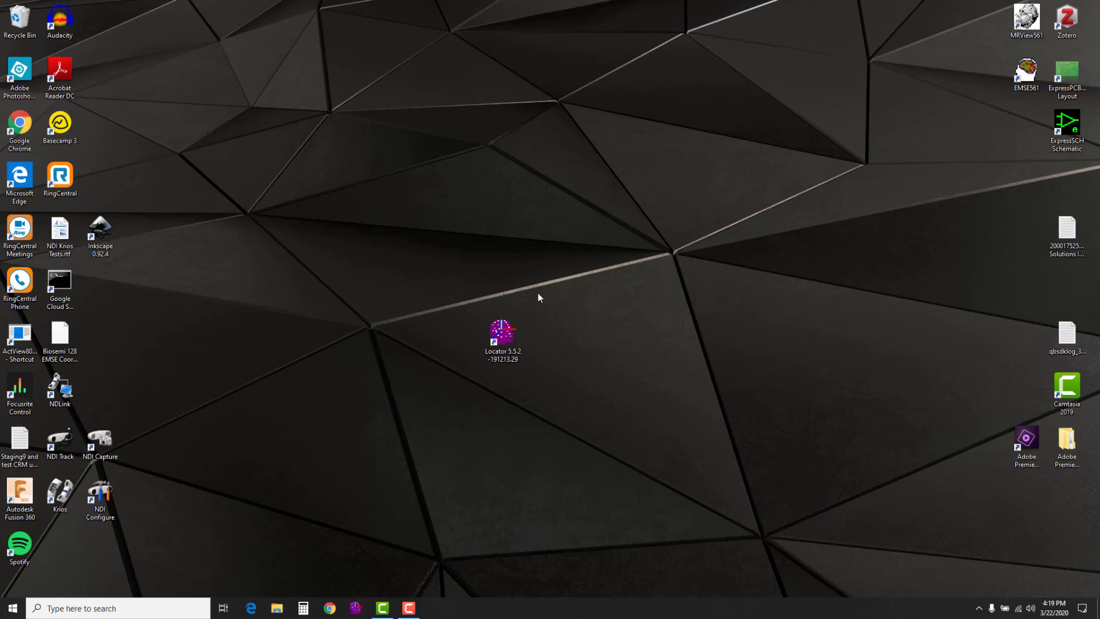
Step: Relaunch Locator 5.5.2 from its desktop shortcut
{"action": "left_click", "coordinate": [501, 336]}
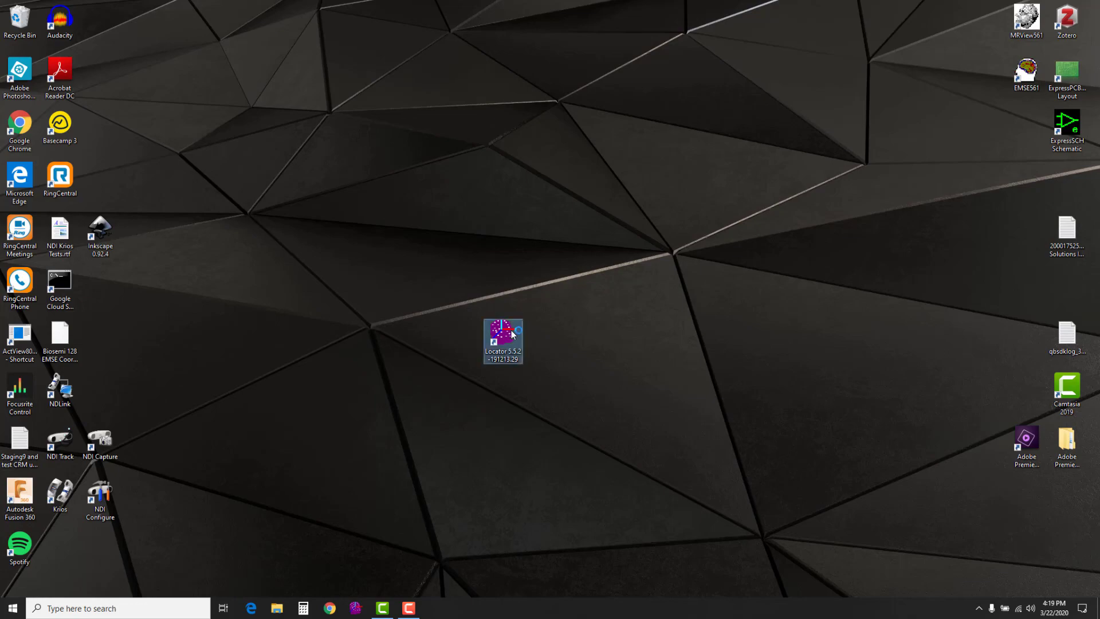
{"action": "double_click", "coordinate": [502, 342]}
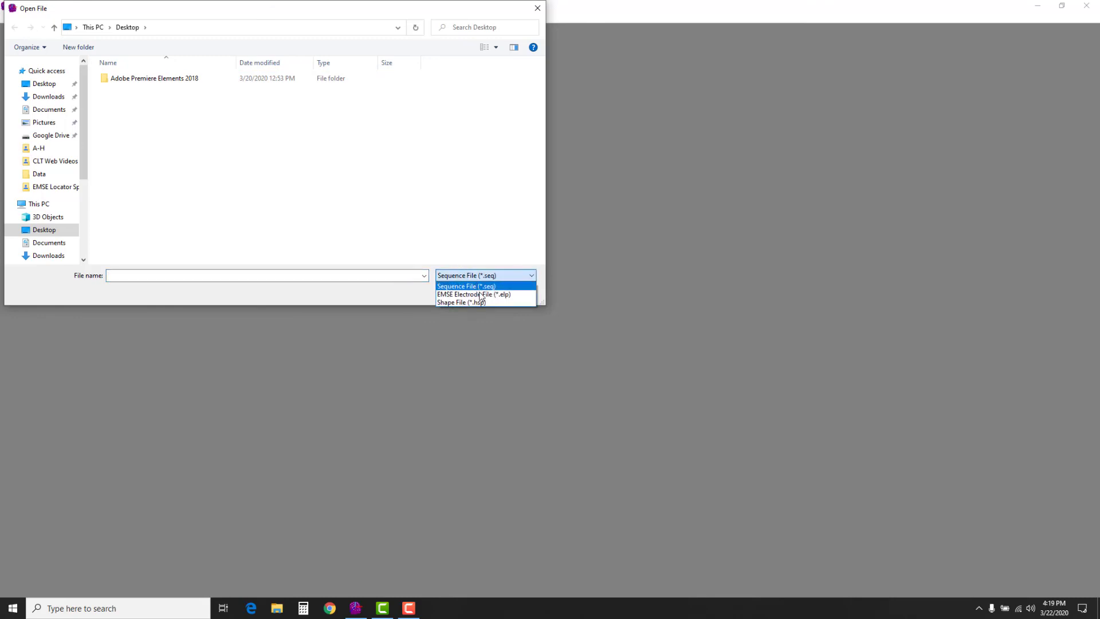
Step: Load Biosemi 128 EMSE Coordinates.elp from the desktop, filtering to EMSE Electrode Files (*.elp)
{"action": "left_click", "coordinate": [474, 295]}
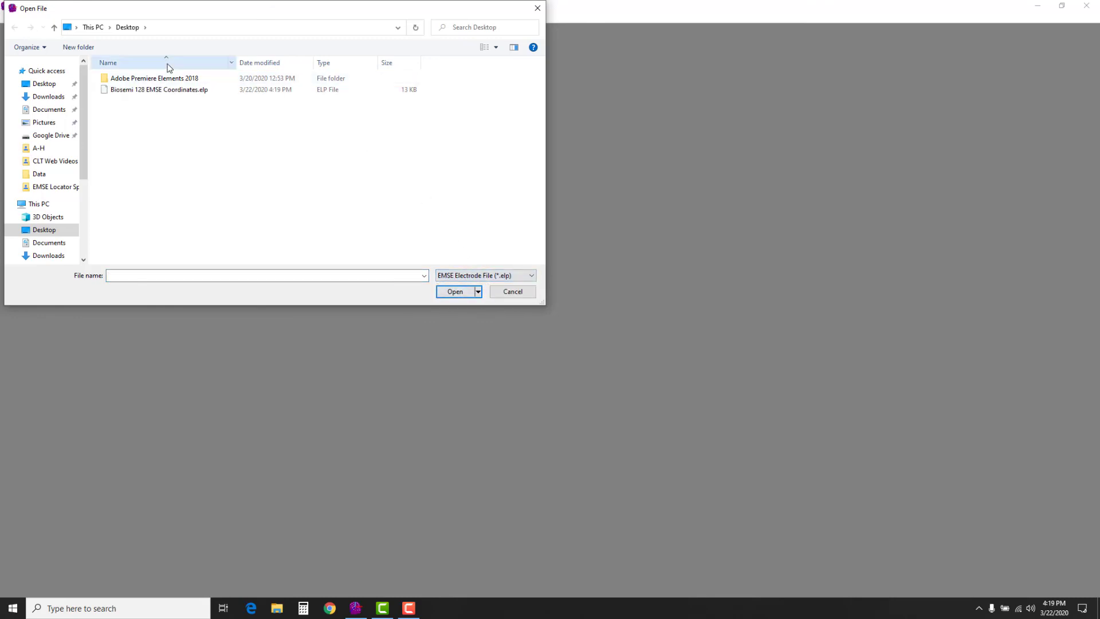
{"action": "left_click", "coordinate": [160, 90]}
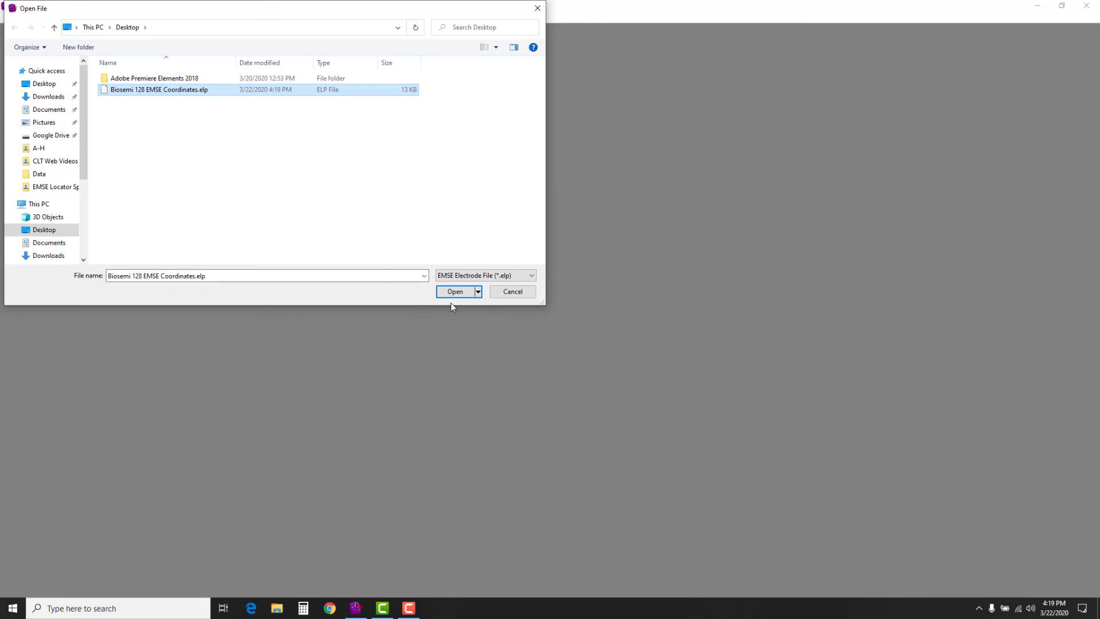
{"action": "left_click", "coordinate": [455, 291]}
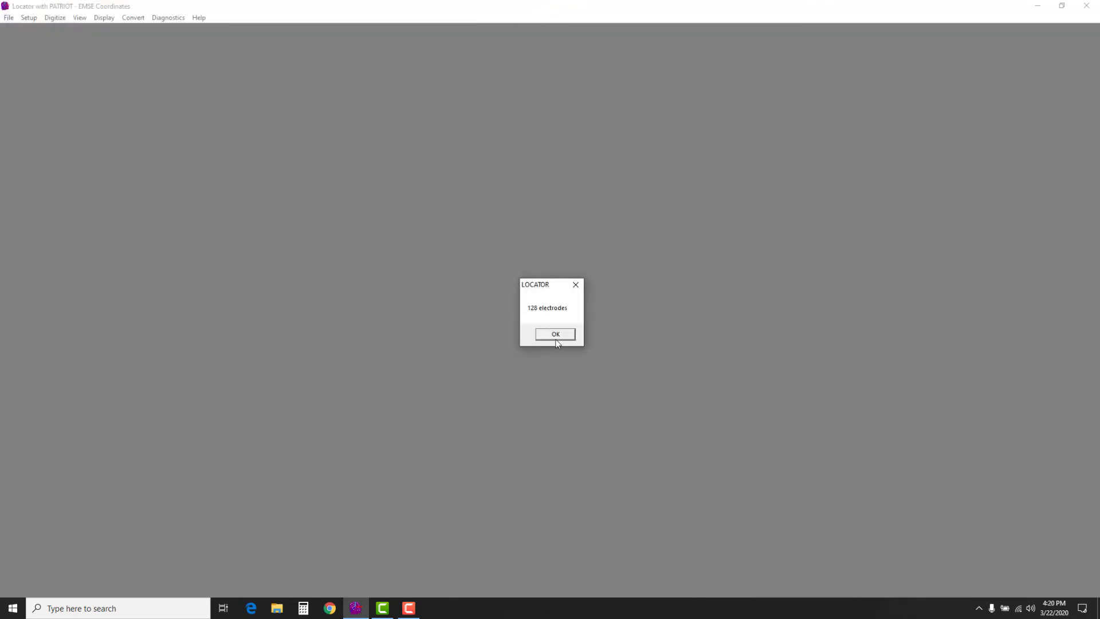
Step: Acknowledge the 128 electrodes notice and show the Convert menu's export options
{"action": "left_click", "coordinate": [554, 333]}
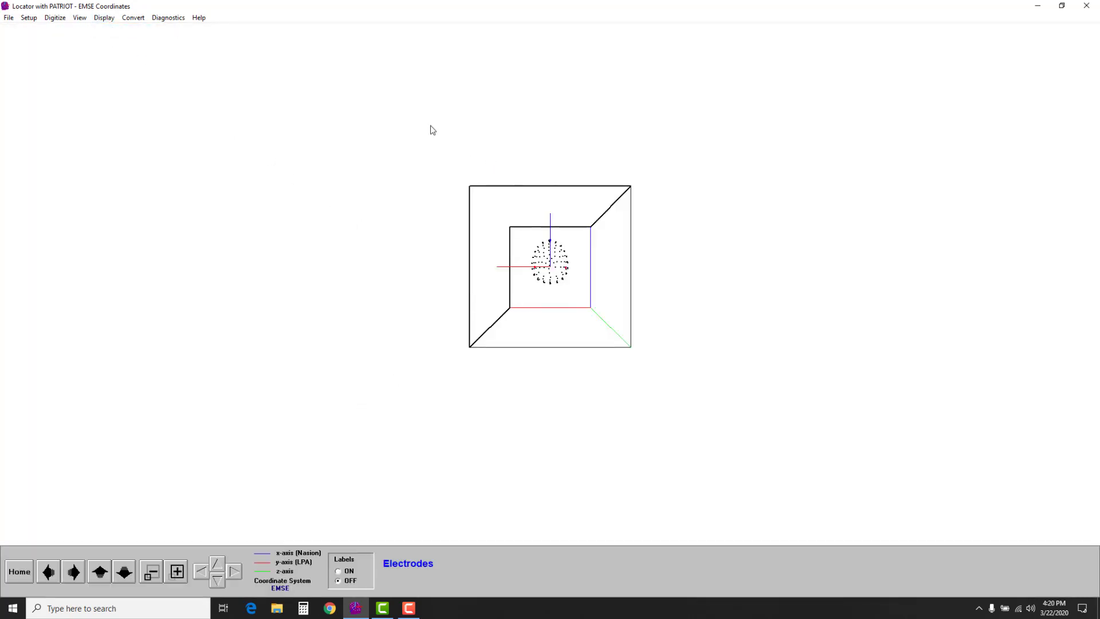
{"action": "left_click", "coordinate": [133, 18]}
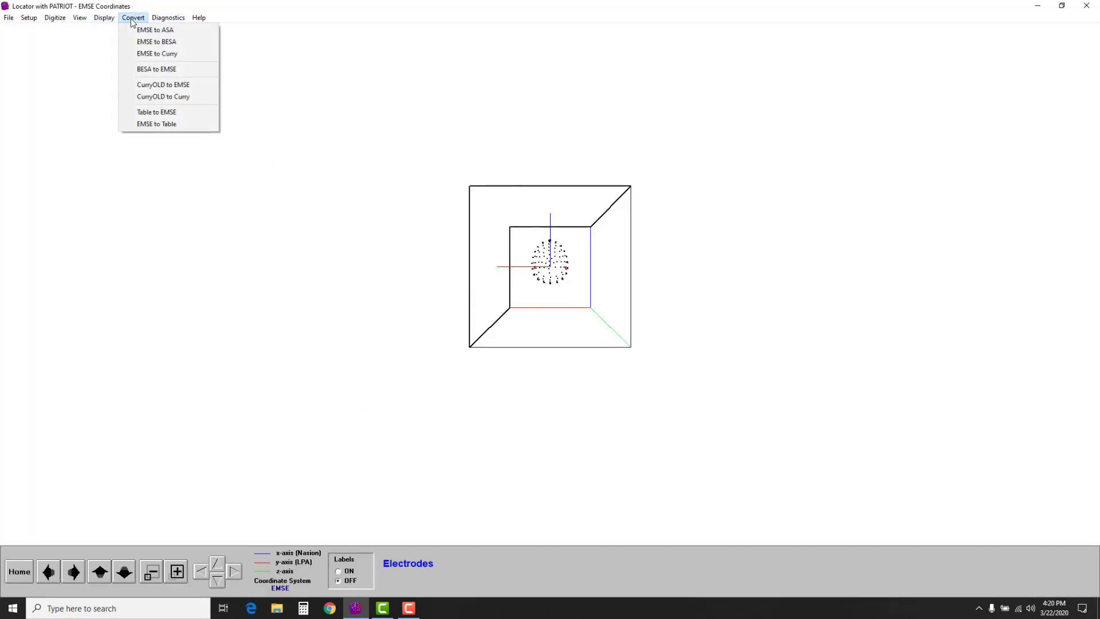
{"action": "mouse_move", "coordinate": [156, 42]}
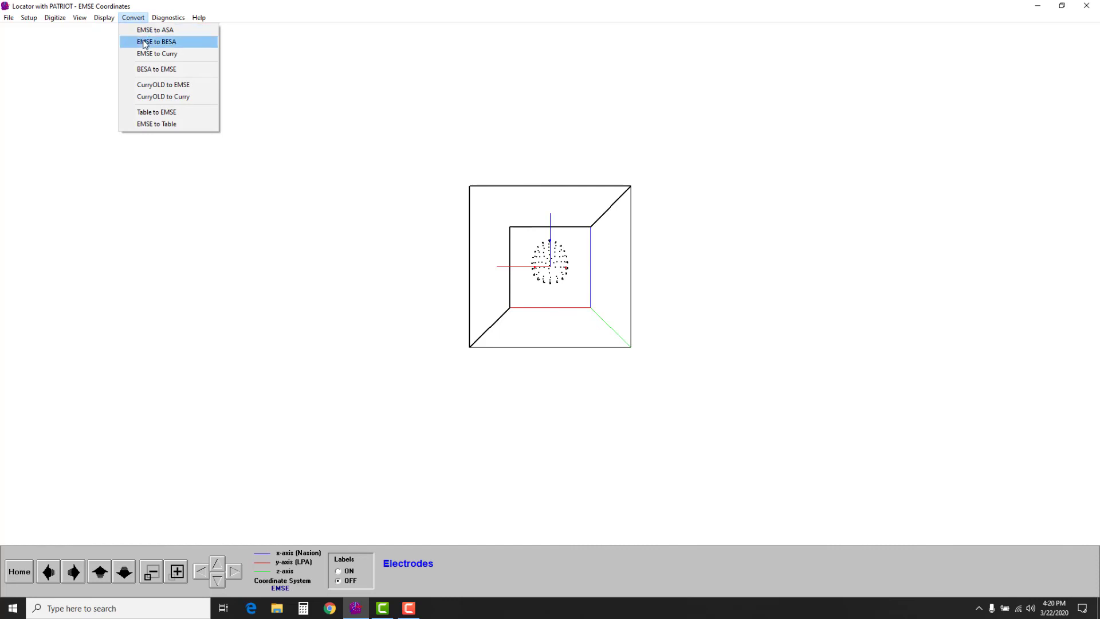
{"action": "mouse_move", "coordinate": [157, 53]}
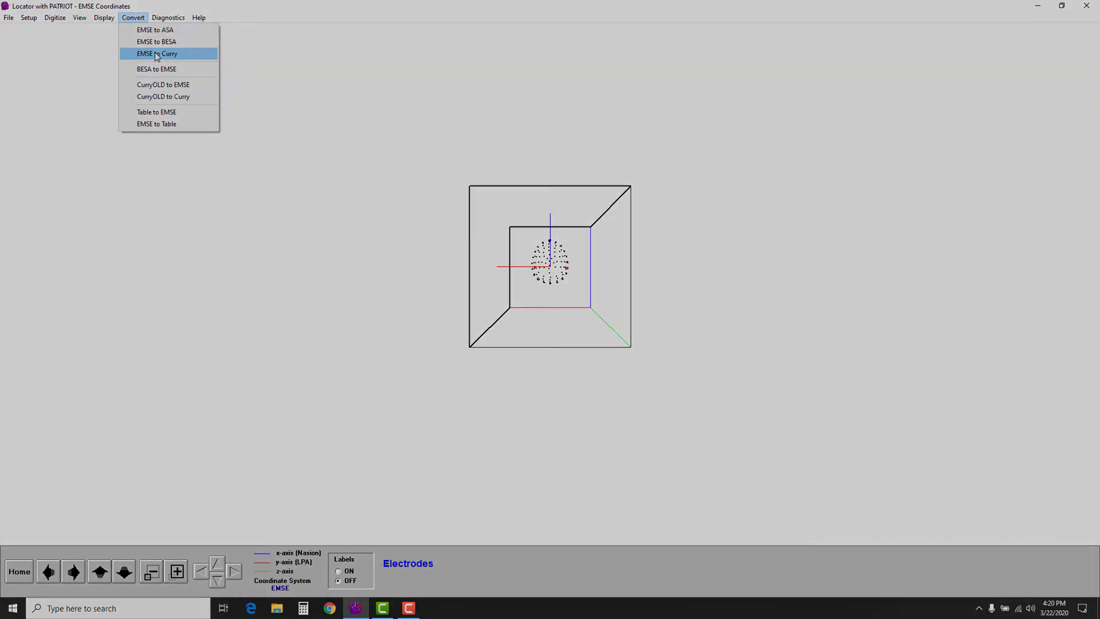